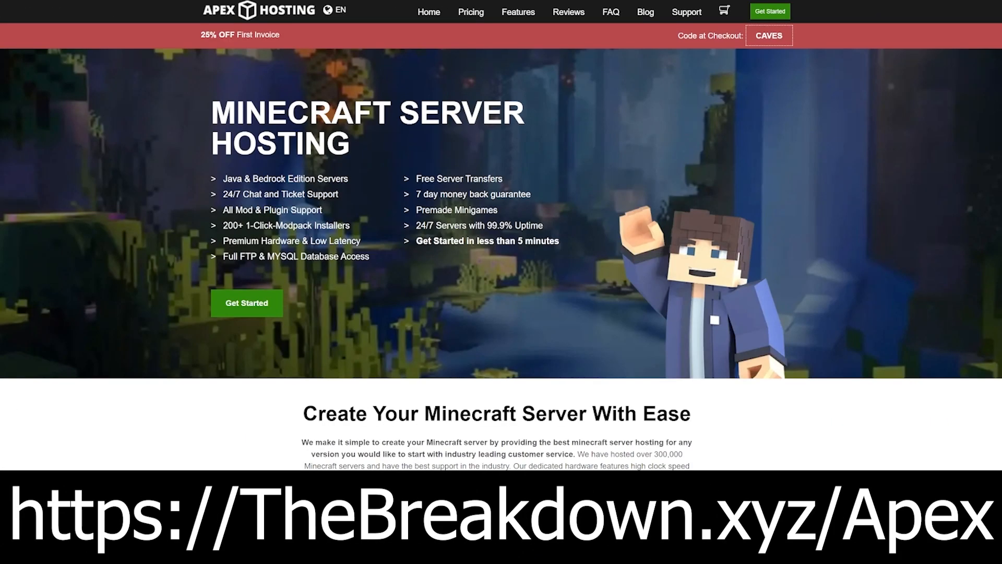
{"action": "mouse_move", "coordinate": [754, 279]}
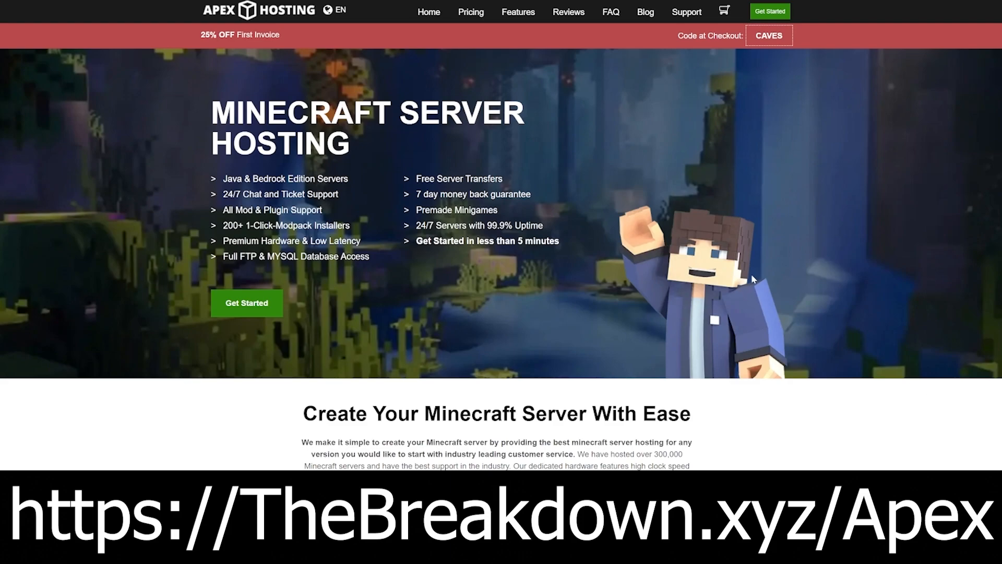
{"action": "mouse_move", "coordinate": [64, 253]}
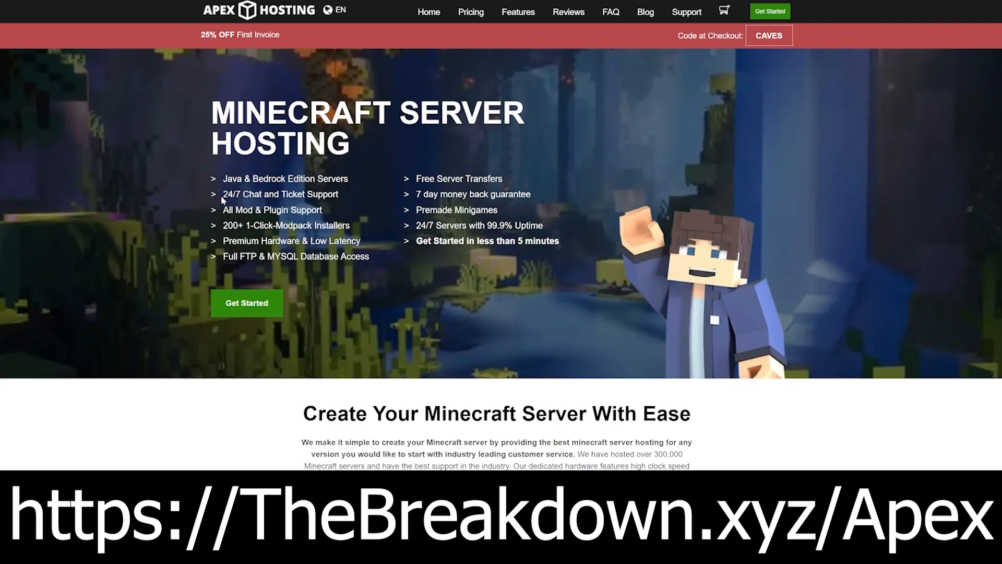
Browse The Breakdown's Forge install article, highlighting the Premium Hardware & Low Latency line
{"action": "double_click", "coordinate": [279, 193]}
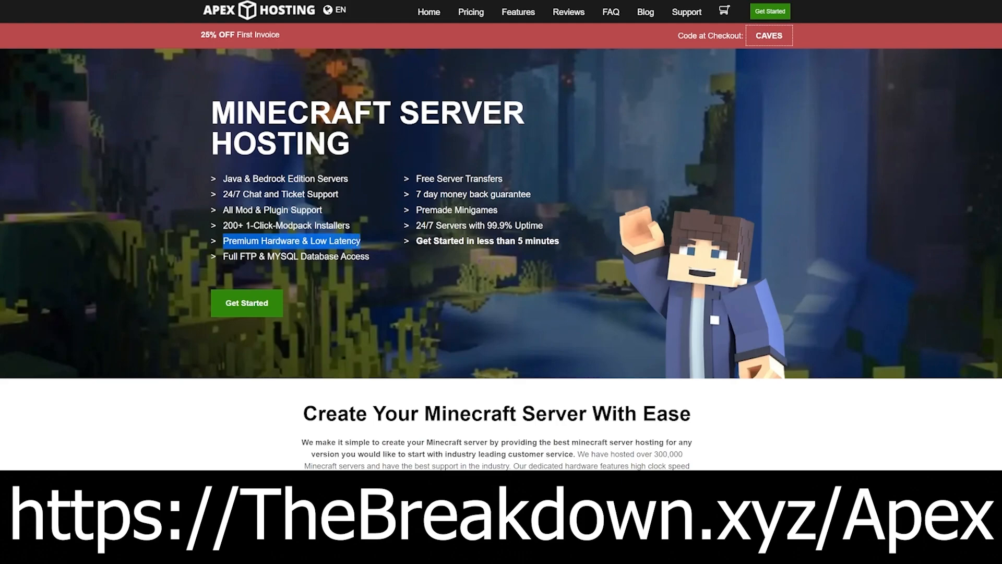
{"action": "mouse_move", "coordinate": [538, 256]}
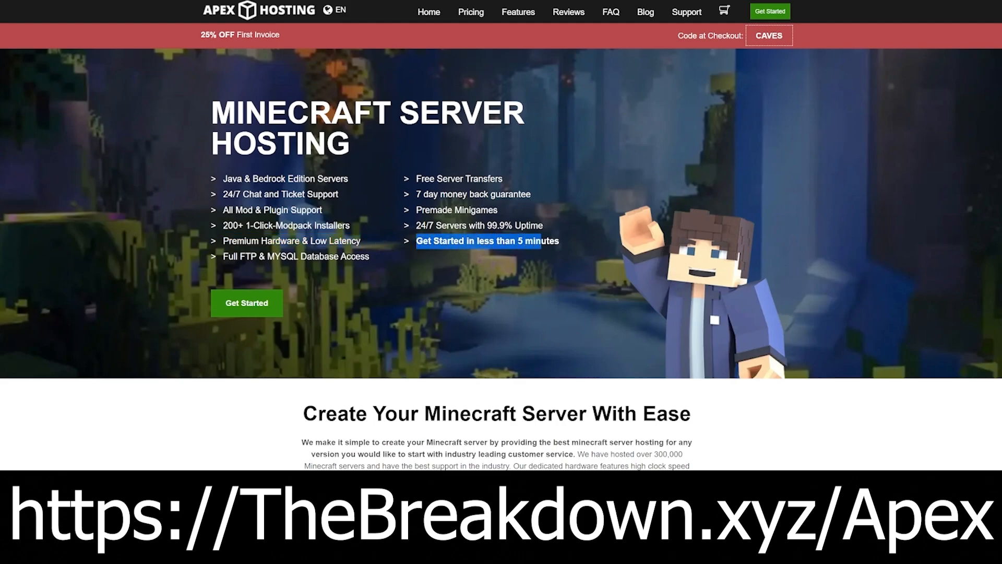
{"action": "scroll", "scroll_direction": "down", "scroll_amount": 3}
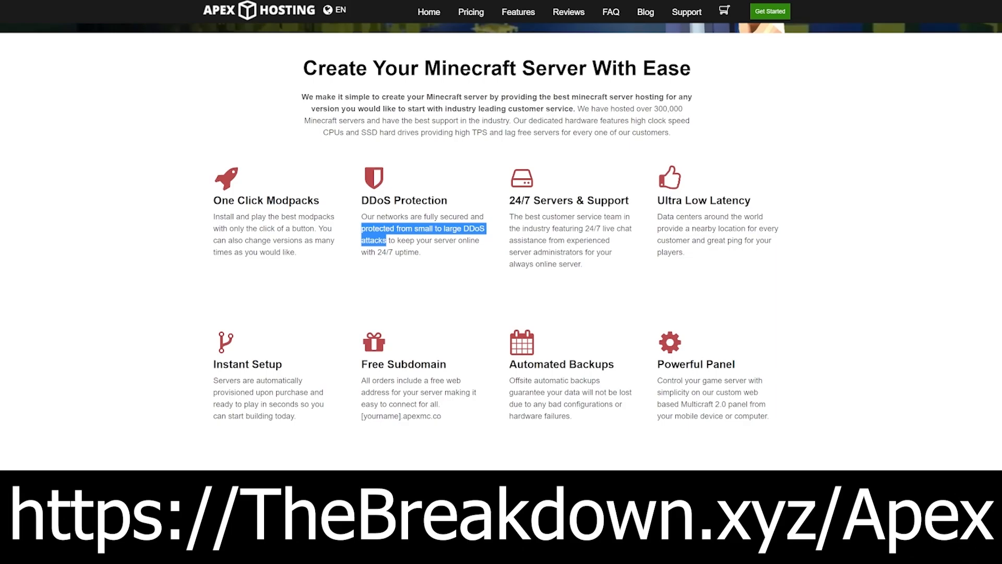
{"action": "left_click", "coordinate": [621, 253]}
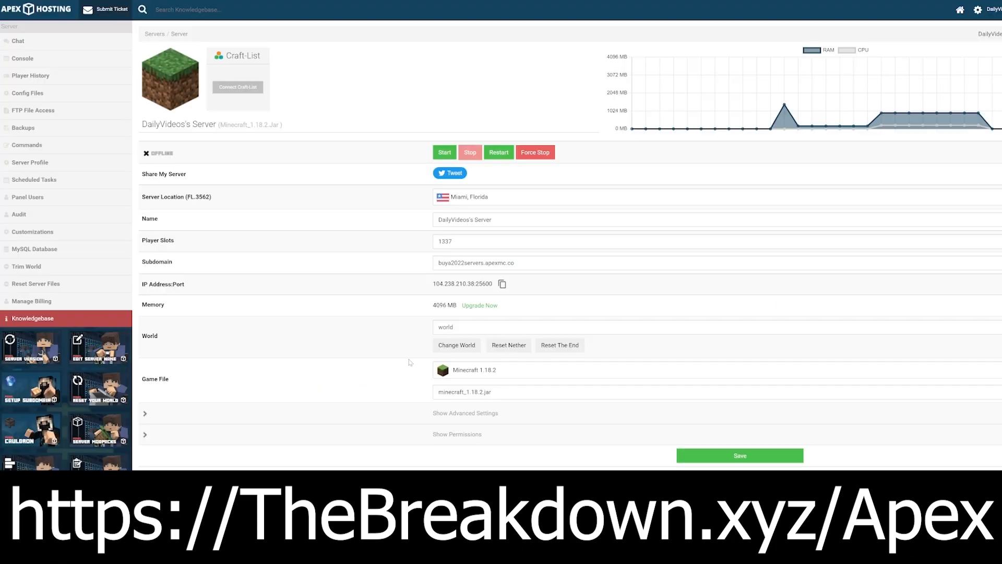
{"action": "left_click", "coordinate": [474, 369]}
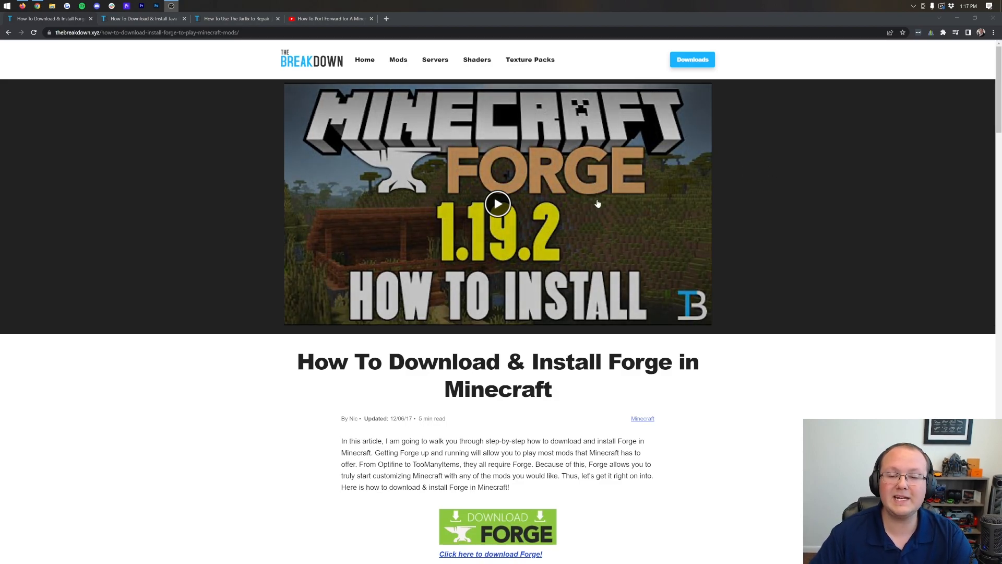
{"action": "mouse_move", "coordinate": [791, 200]}
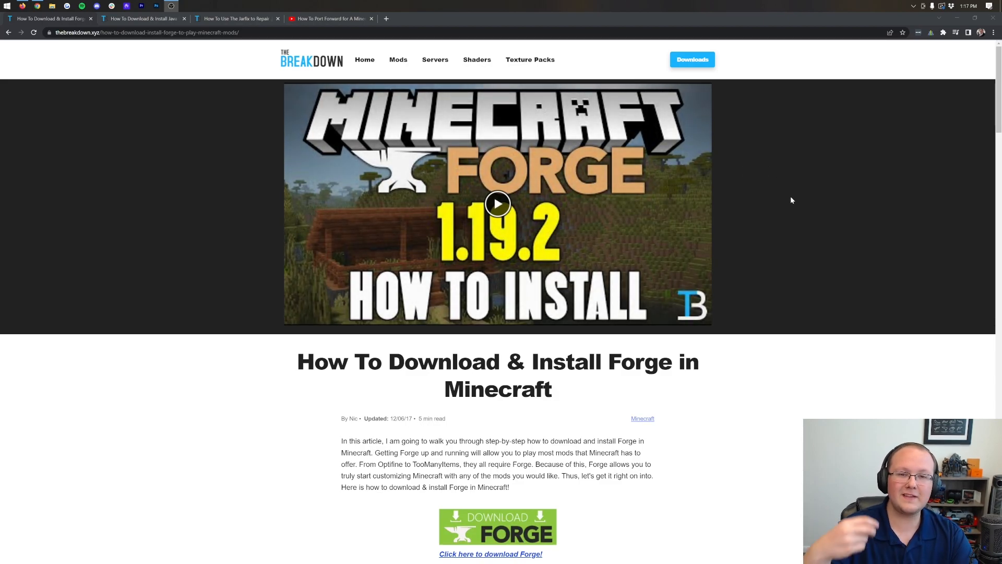
{"action": "mouse_move", "coordinate": [418, 46]}
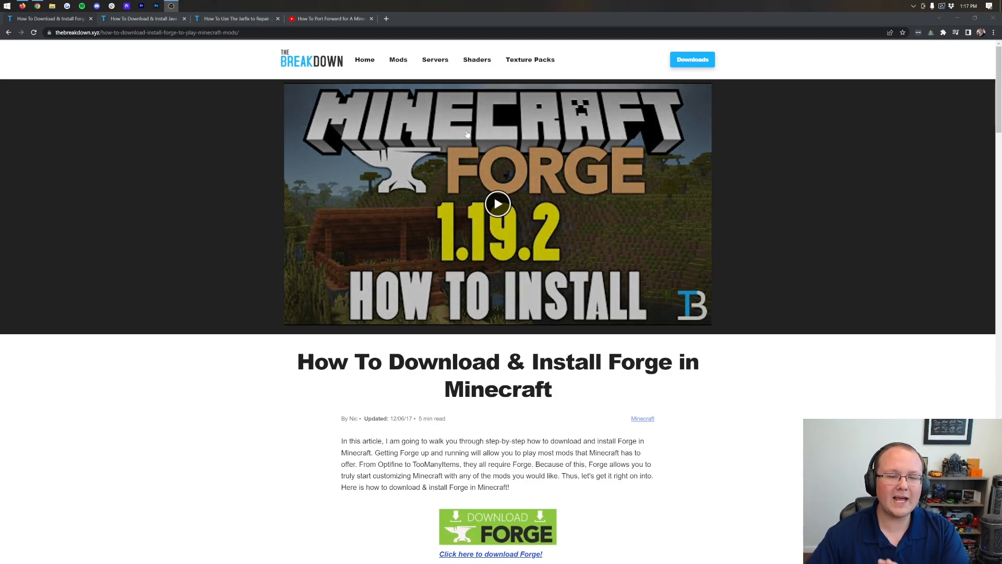
Follow 'Click here to download Forge!' to the Forge 1.19.2 downloads page
{"action": "scroll", "scroll_direction": "down", "scroll_amount": 3}
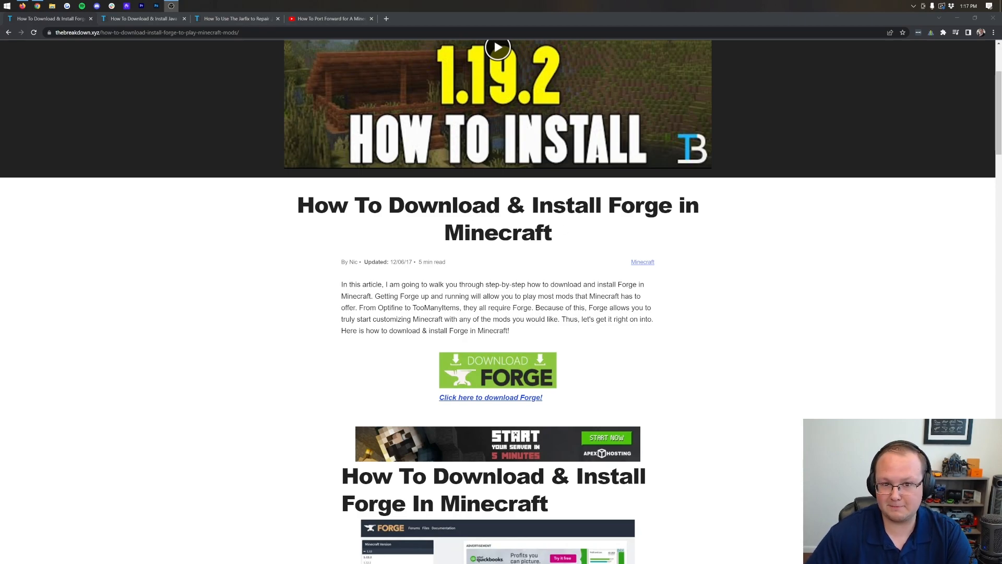
{"action": "scroll", "scroll_direction": "up", "scroll_amount": 3}
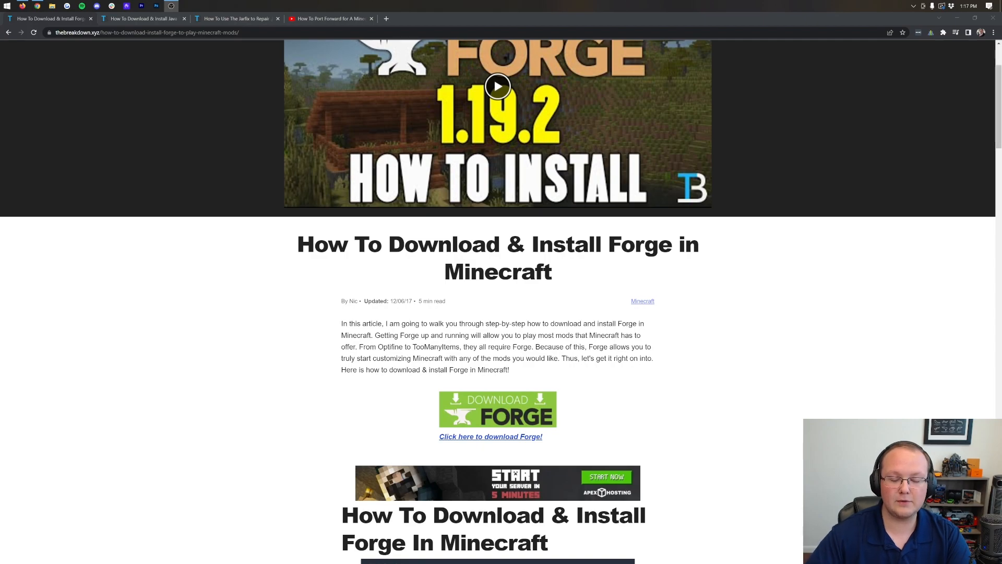
{"action": "scroll", "scroll_direction": "down", "scroll_amount": 3}
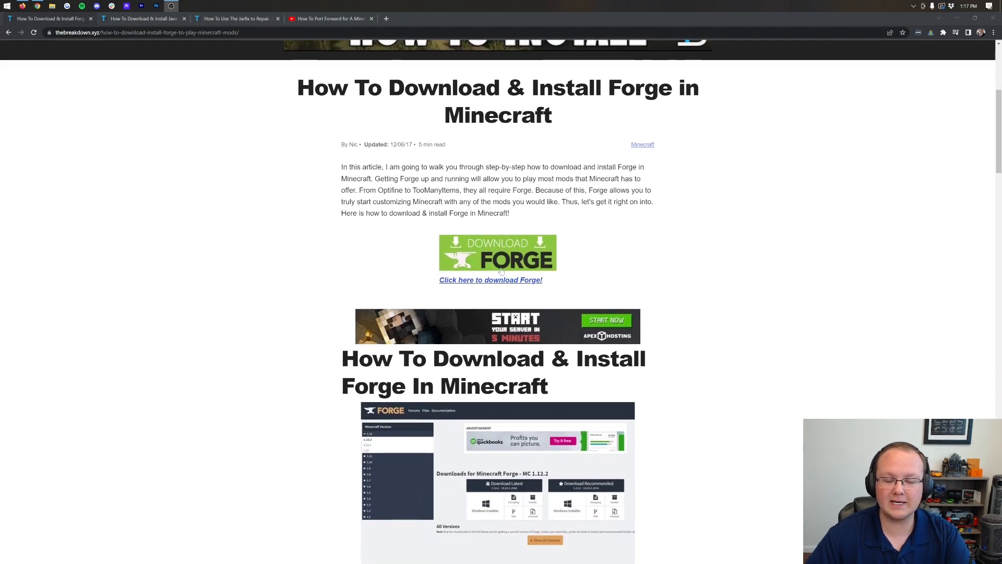
{"action": "left_click", "coordinate": [490, 279]}
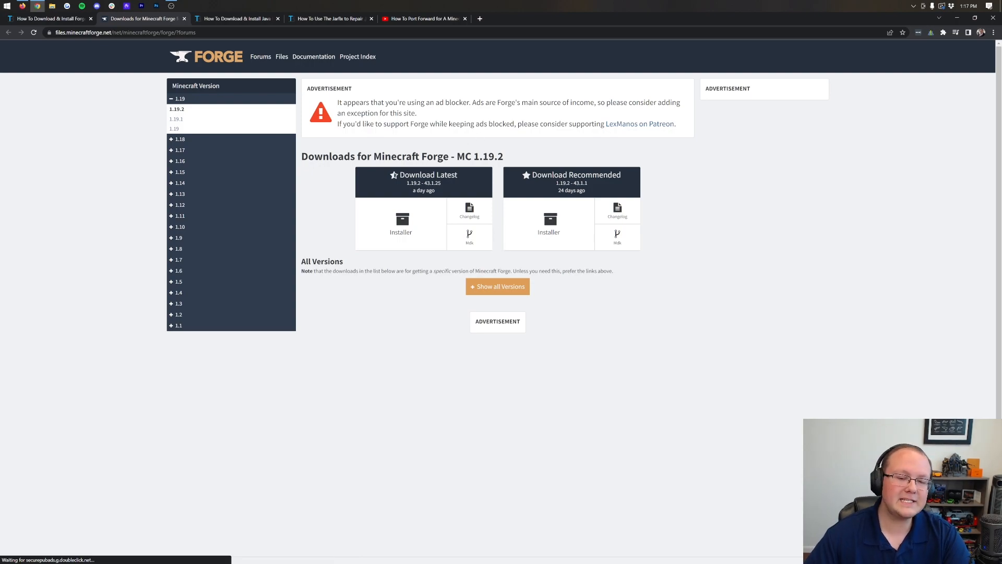
Download the latest Forge 1.19.2 installer (43.1.25), skipping the AdFoc ad page
{"action": "double_click", "coordinate": [478, 156]}
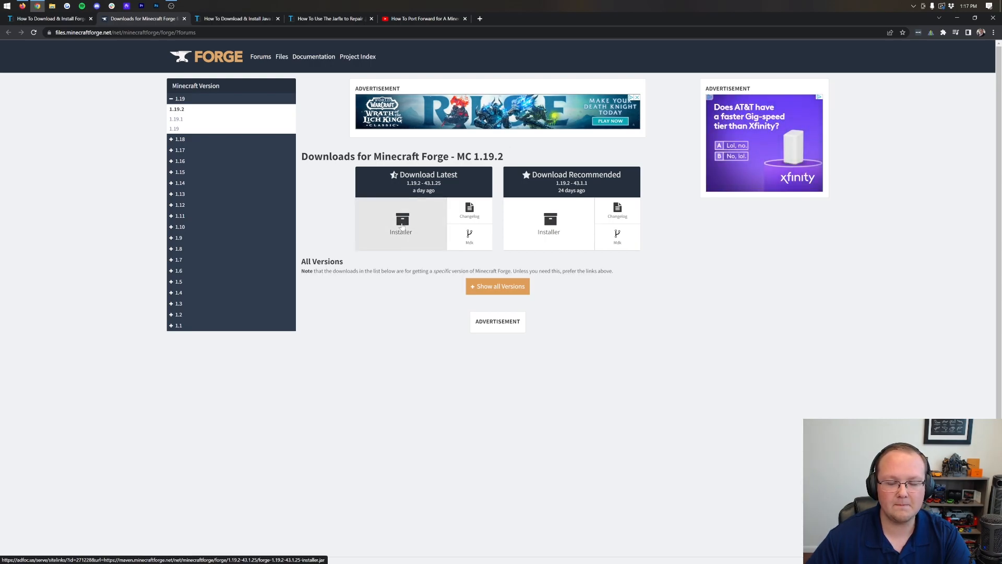
{"action": "left_click", "coordinate": [401, 224]}
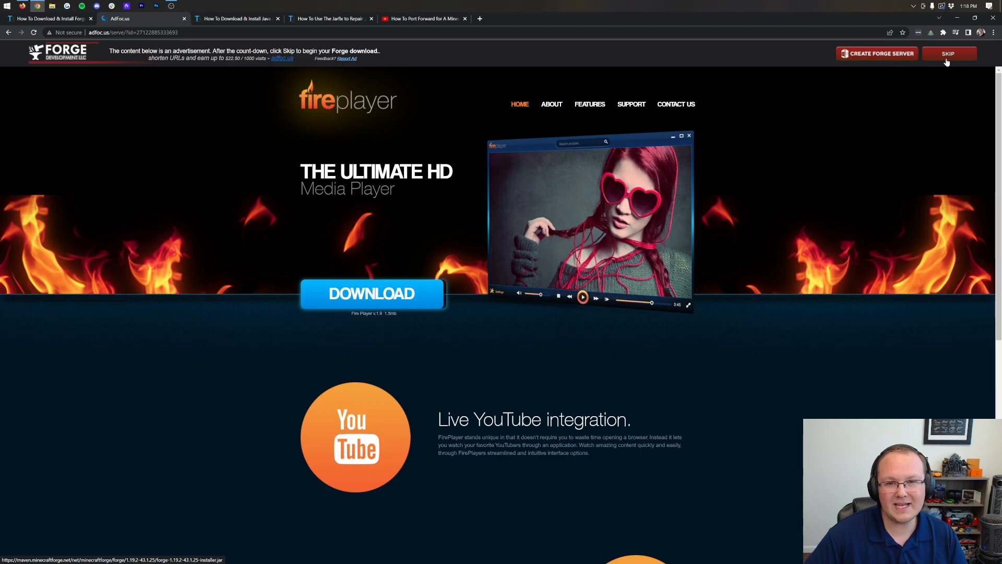
{"action": "left_click", "coordinate": [372, 293]}
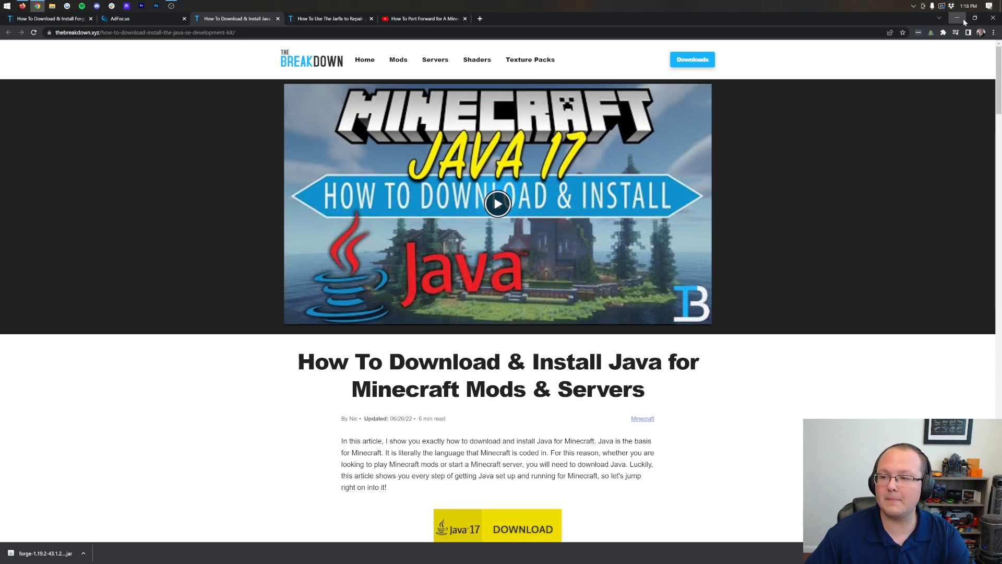
Minimize Chrome and open the Downloads folder through a Start search
{"action": "left_click", "coordinate": [956, 17]}
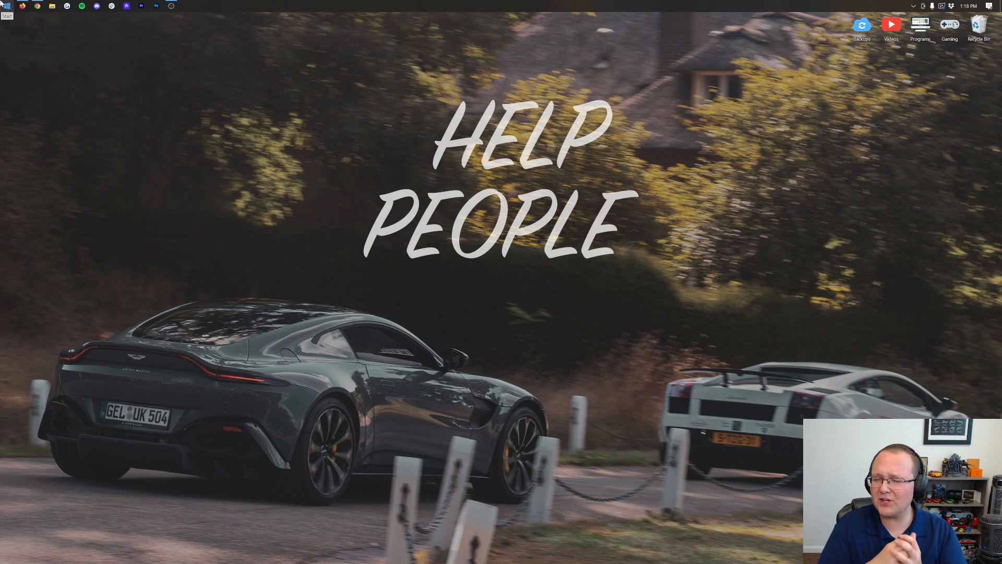
{"action": "left_click", "coordinate": [6, 6]}
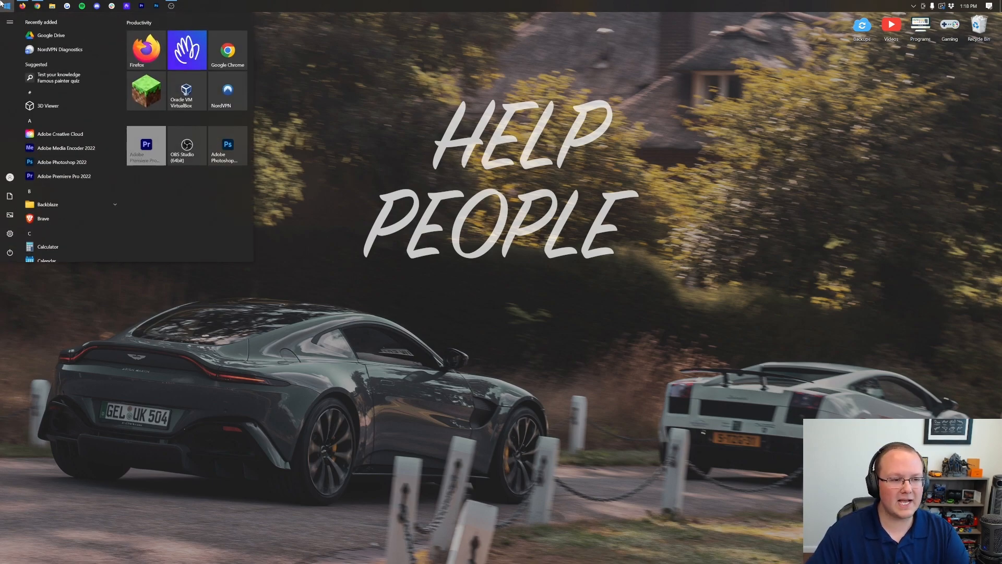
{"action": "type", "text": "down"}
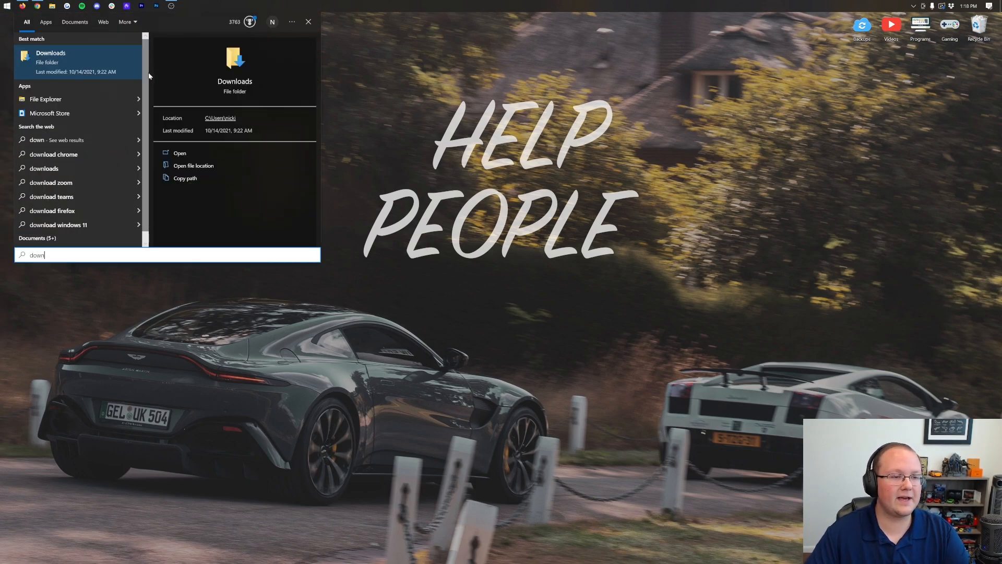
{"action": "left_click", "coordinate": [180, 153]}
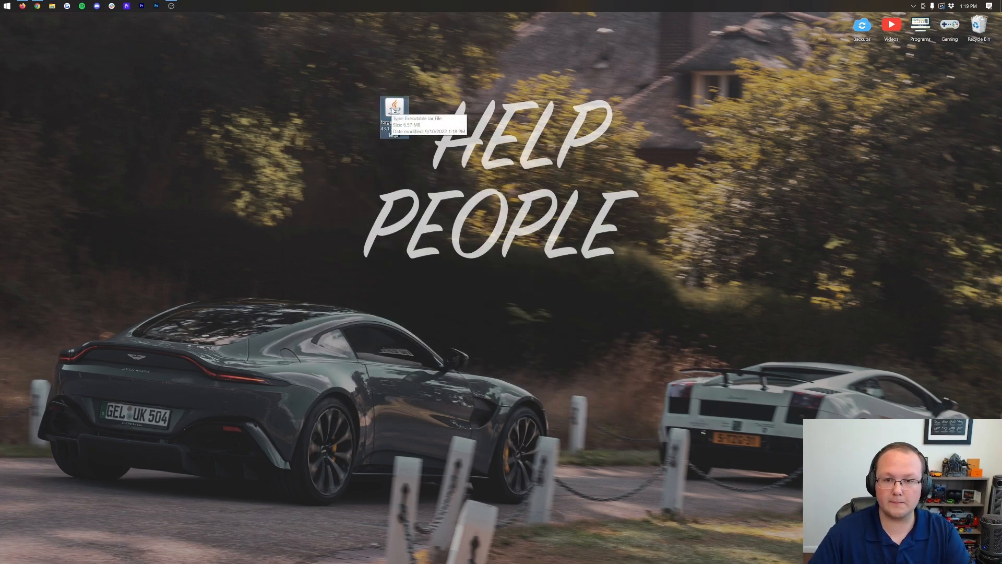
Run the Forge installer jar with Open with > Java
{"action": "right_click", "coordinate": [394, 107]}
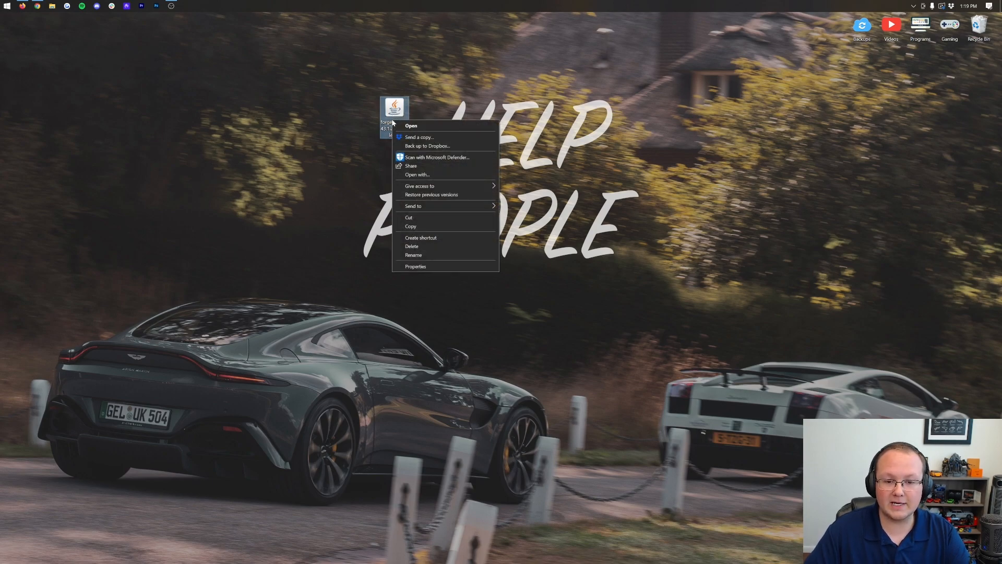
{"action": "left_click", "coordinate": [416, 175]}
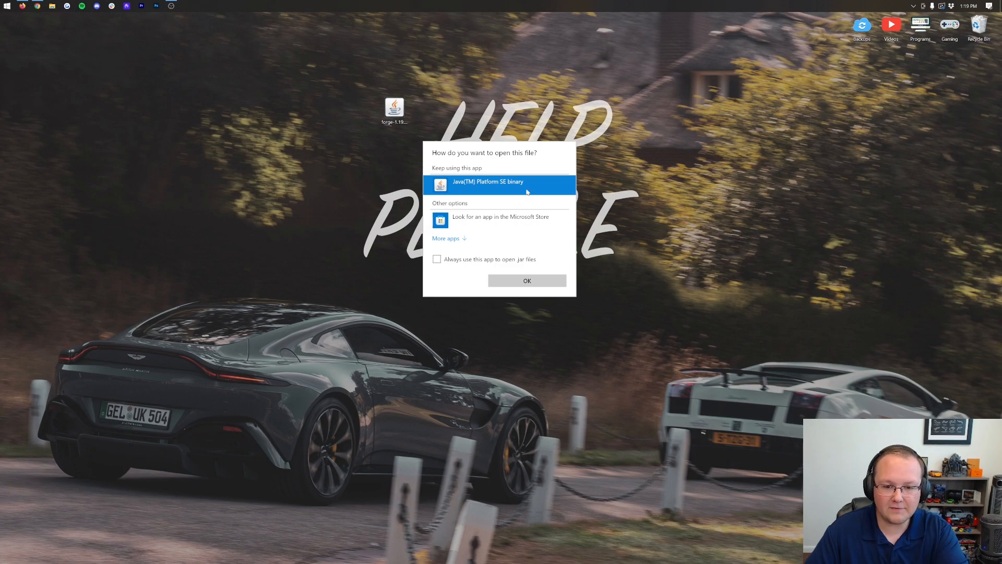
{"action": "left_click", "coordinate": [526, 280]}
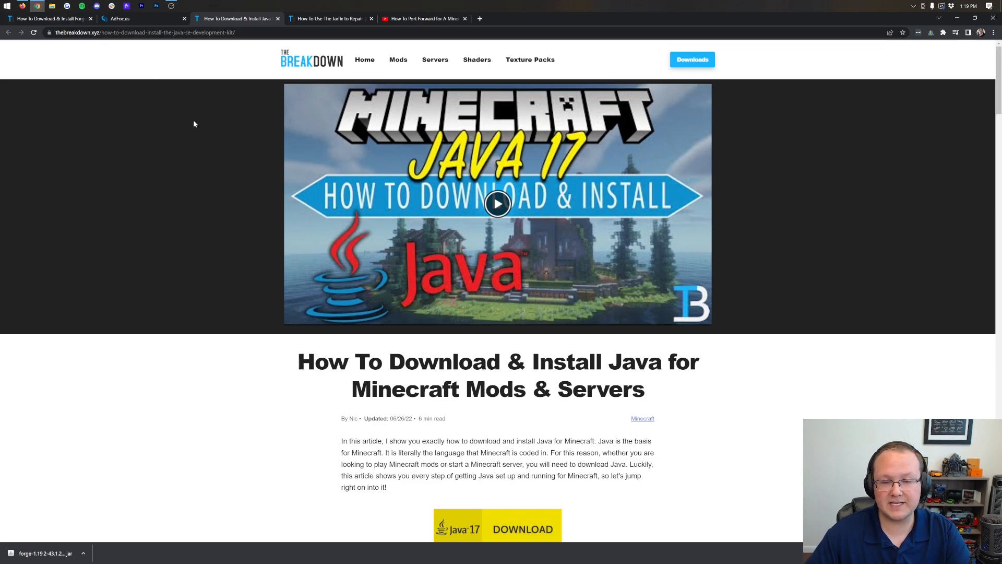
Look through The Breakdown's Java 17 guide, then minimize the browser
{"action": "scroll", "scroll_direction": "down", "scroll_amount": 3}
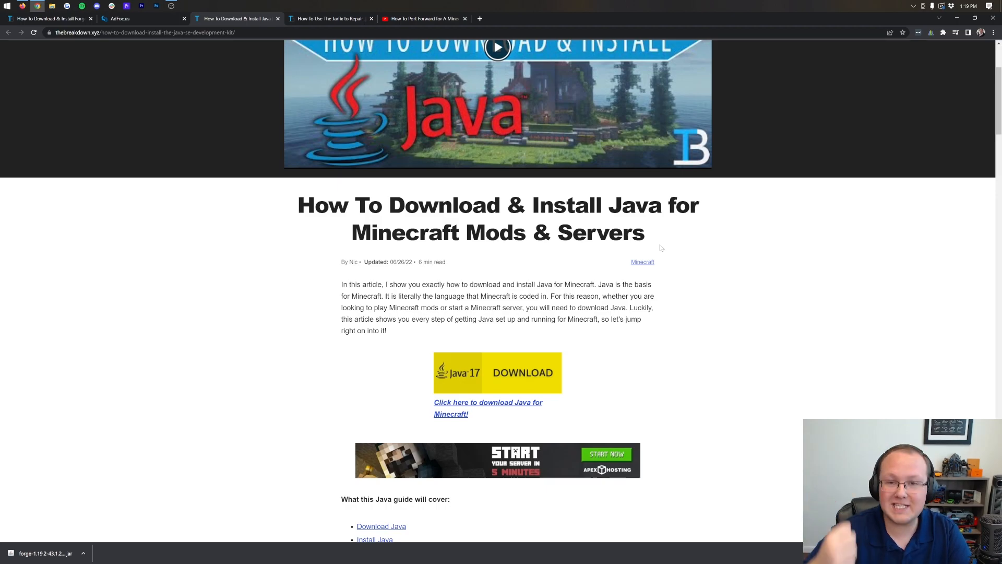
{"action": "scroll", "scroll_direction": "up", "scroll_amount": 3}
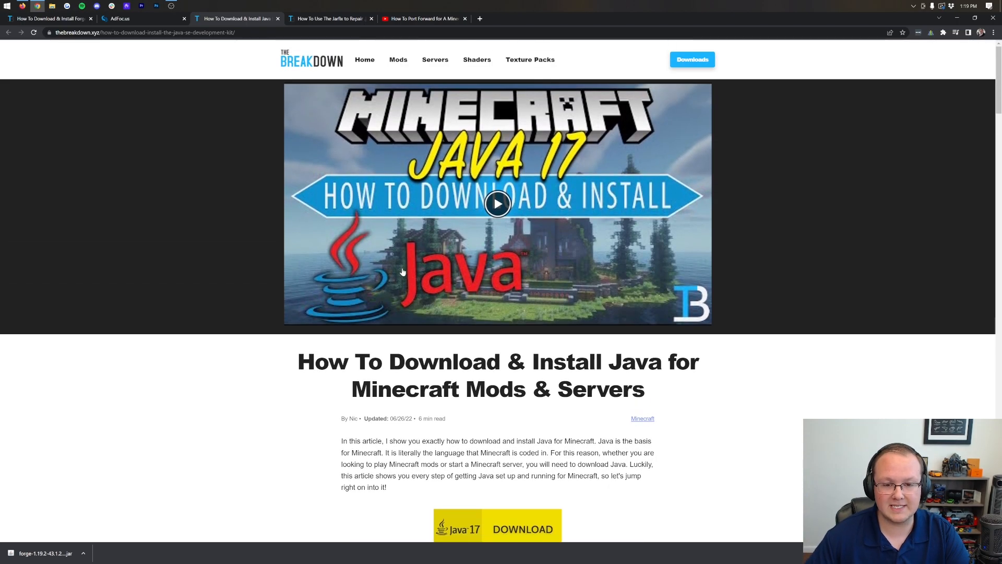
{"action": "scroll", "scroll_direction": "down", "scroll_amount": 3}
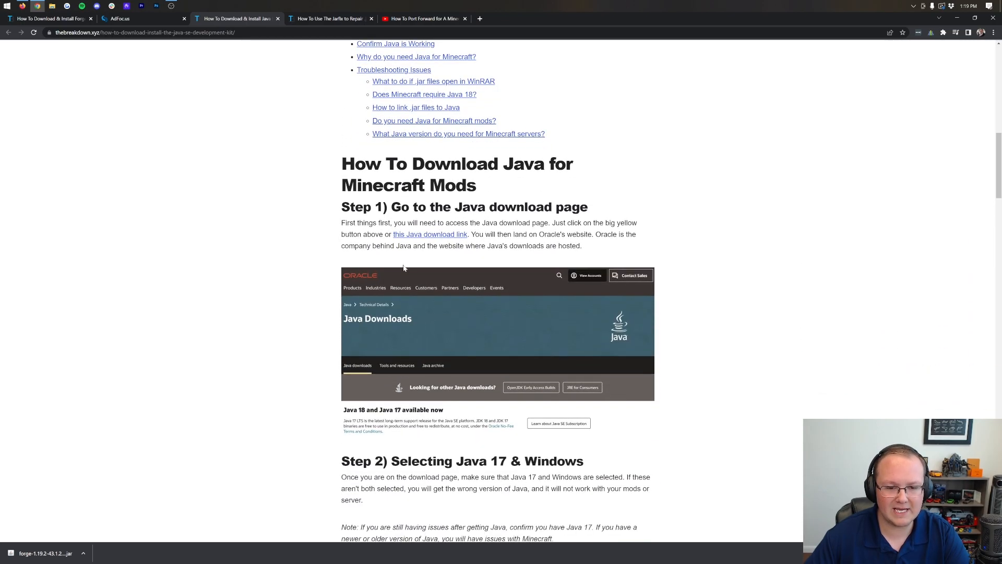
{"action": "scroll", "scroll_direction": "up", "scroll_amount": 3}
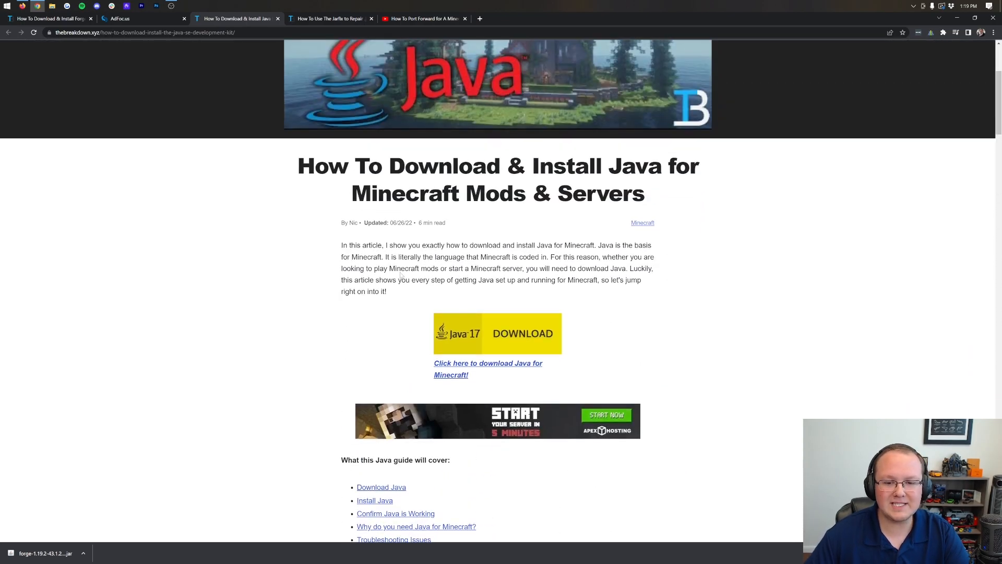
{"action": "scroll", "scroll_direction": "down", "scroll_amount": 3}
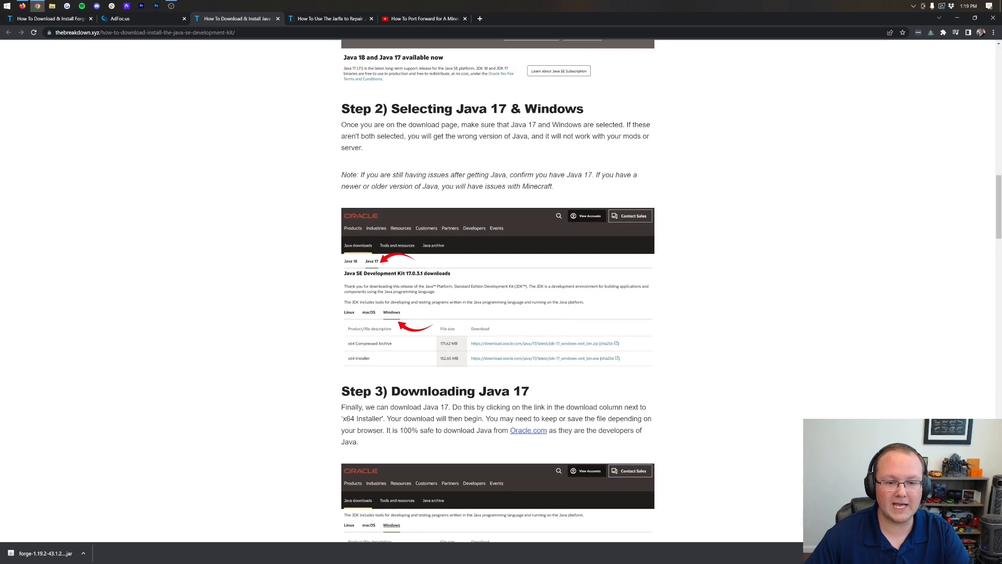
{"action": "scroll", "scroll_direction": "up", "scroll_amount": 3}
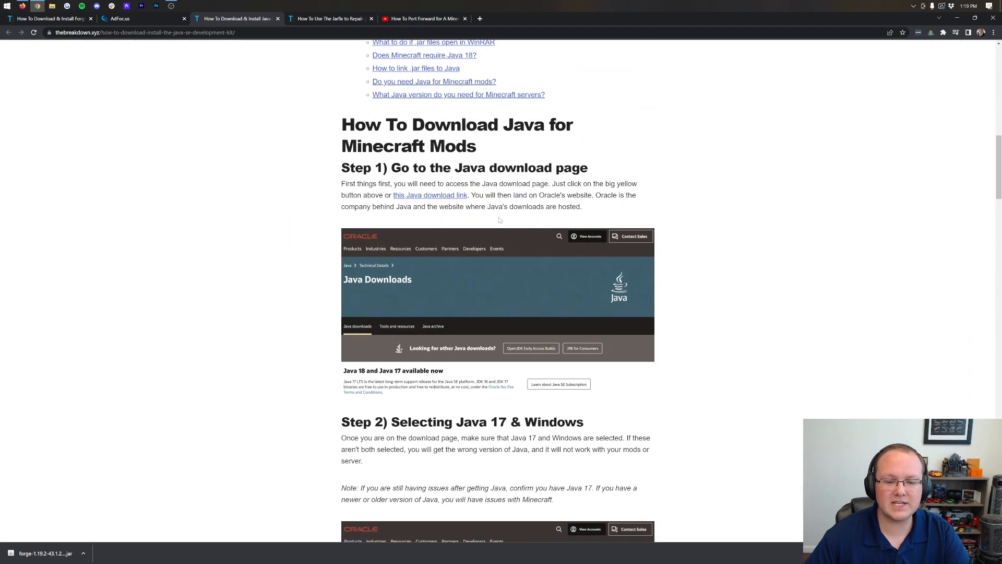
{"action": "scroll", "scroll_direction": "up", "scroll_amount": 3}
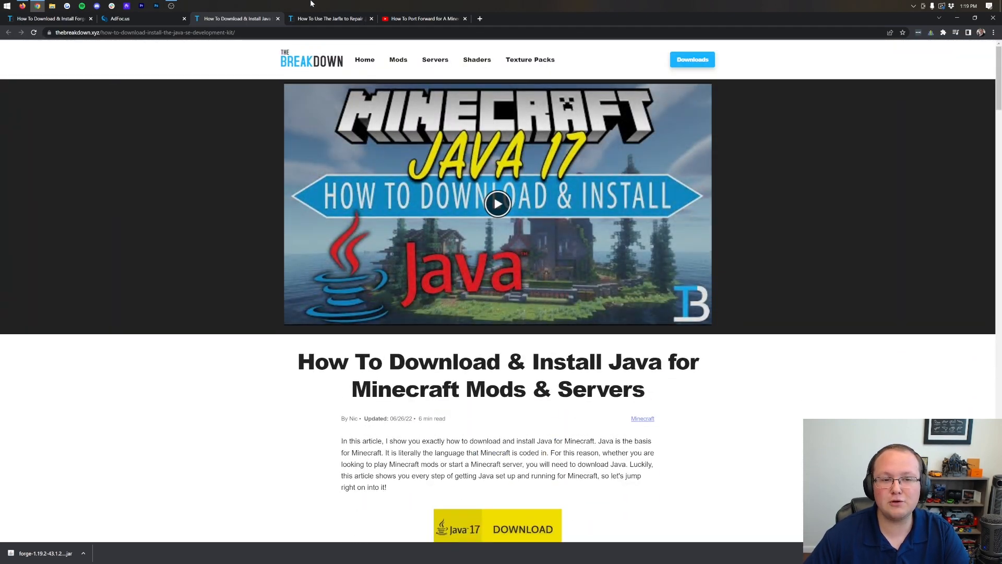
{"action": "left_click", "coordinate": [329, 18]}
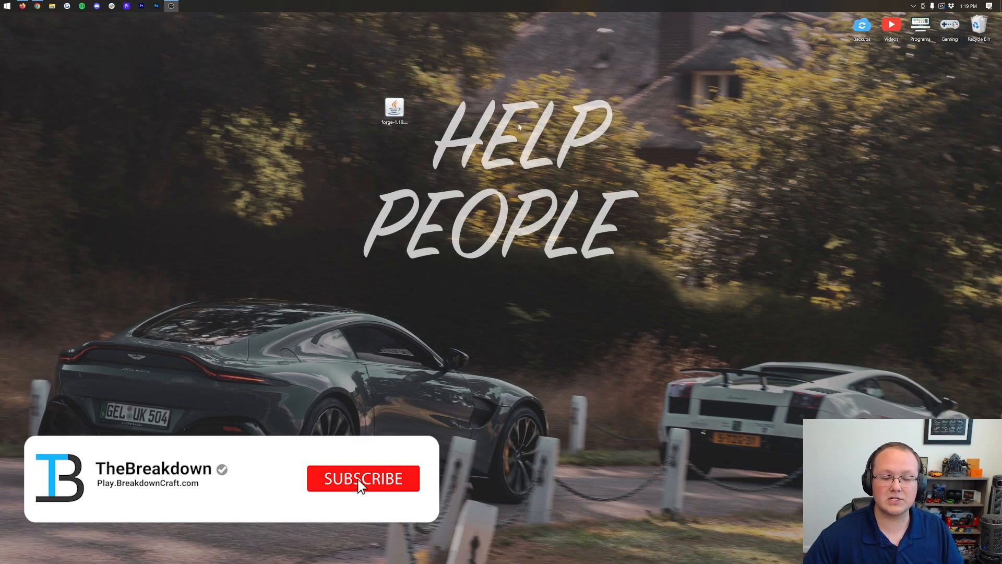
Run the Forge jar with Java and install the 1.19.2-forge-43.1.25 client profile
{"action": "right_click", "coordinate": [394, 108]}
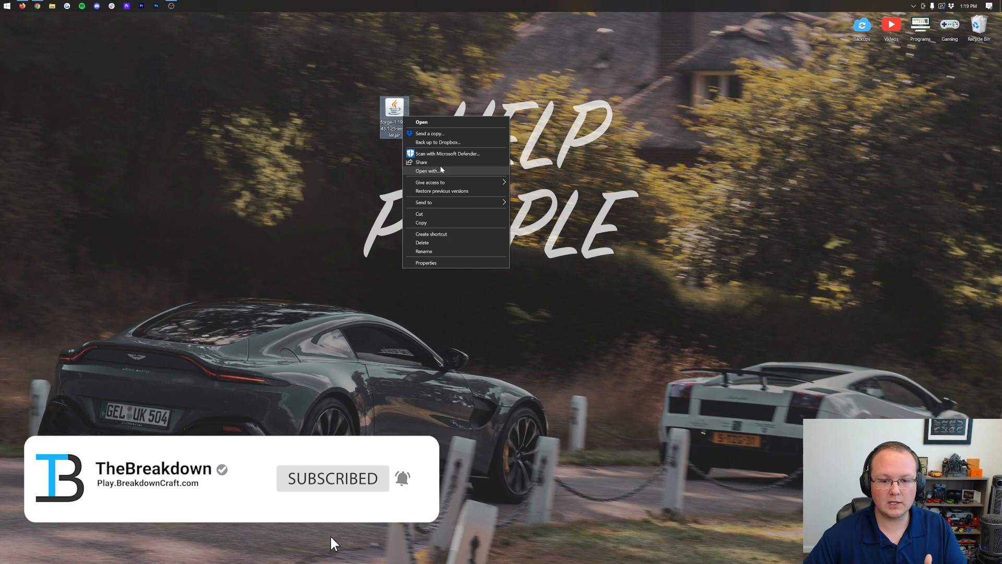
{"action": "left_click", "coordinate": [426, 171]}
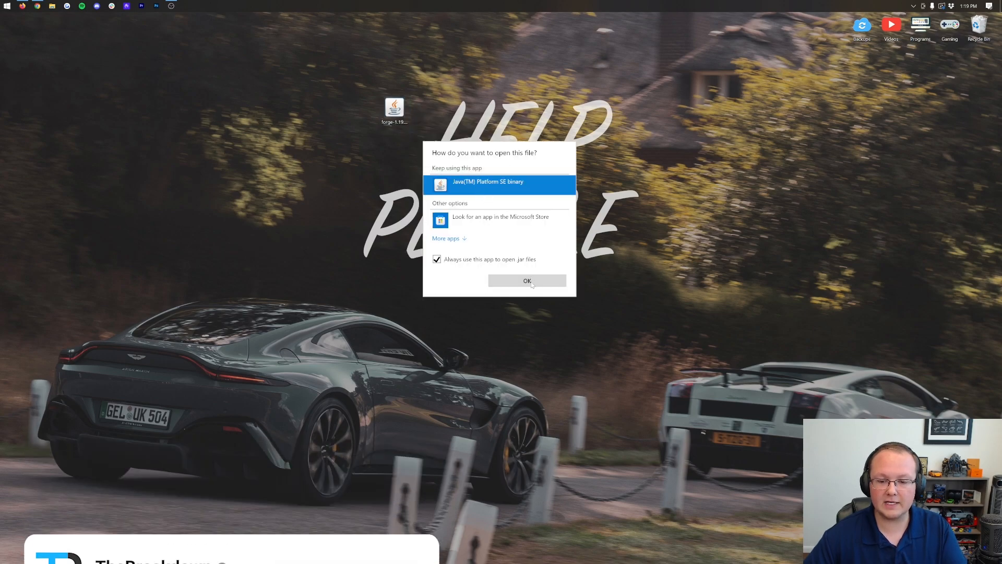
{"action": "left_click", "coordinate": [526, 281]}
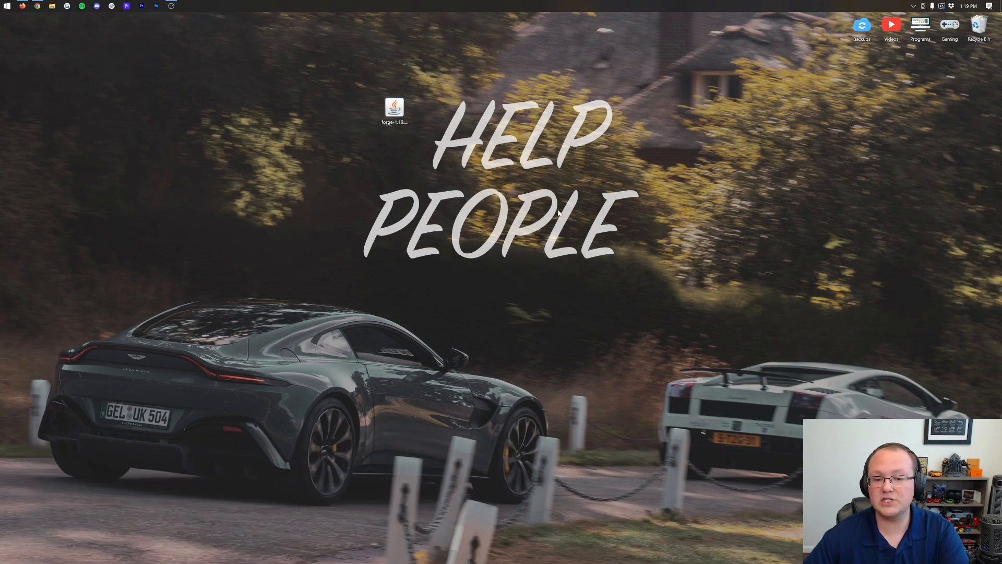
{"action": "double_click", "coordinate": [393, 106]}
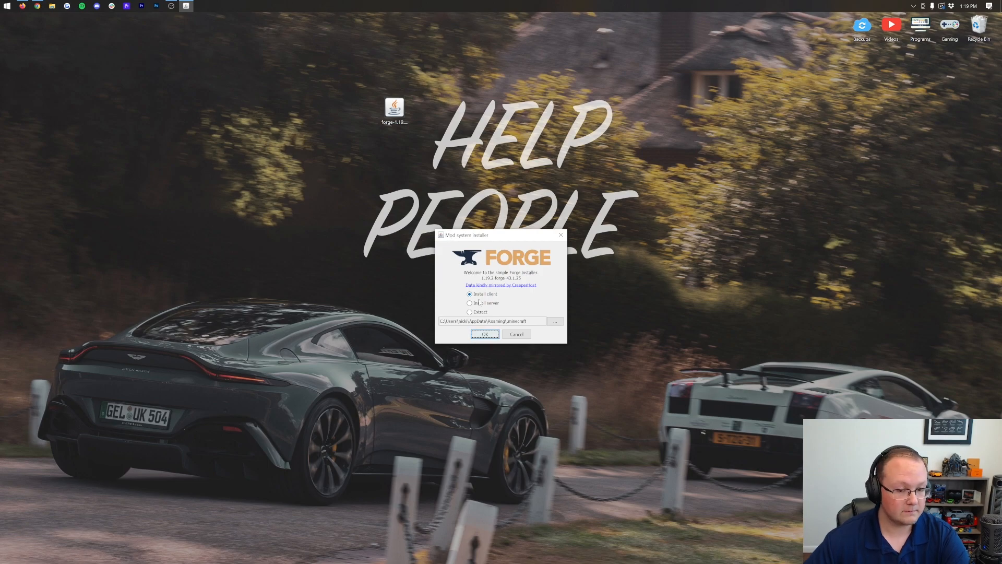
{"action": "left_click", "coordinate": [484, 334]}
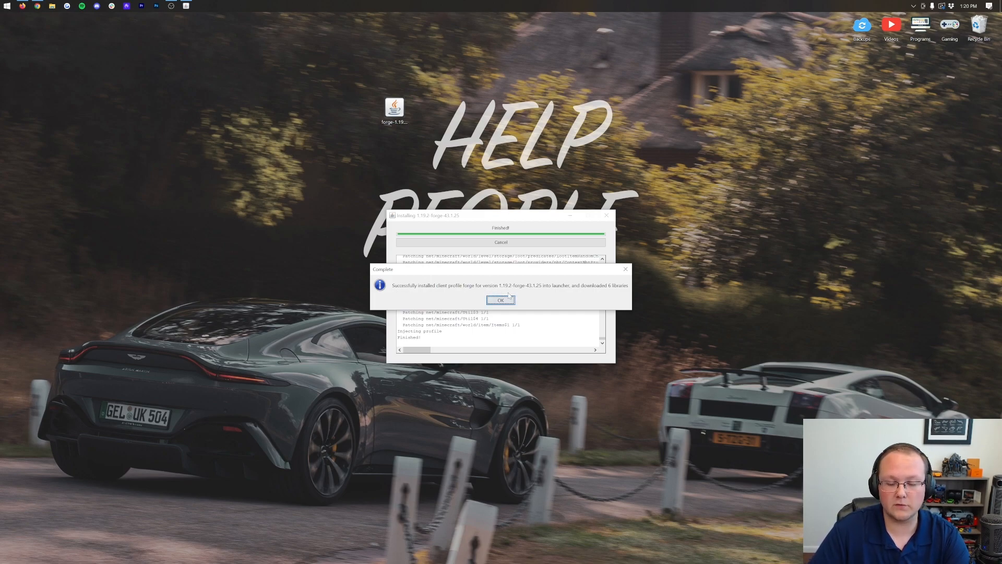
{"action": "left_click", "coordinate": [501, 300]}
{"action": "type", "text": "Forge 1.19.2 Server"}
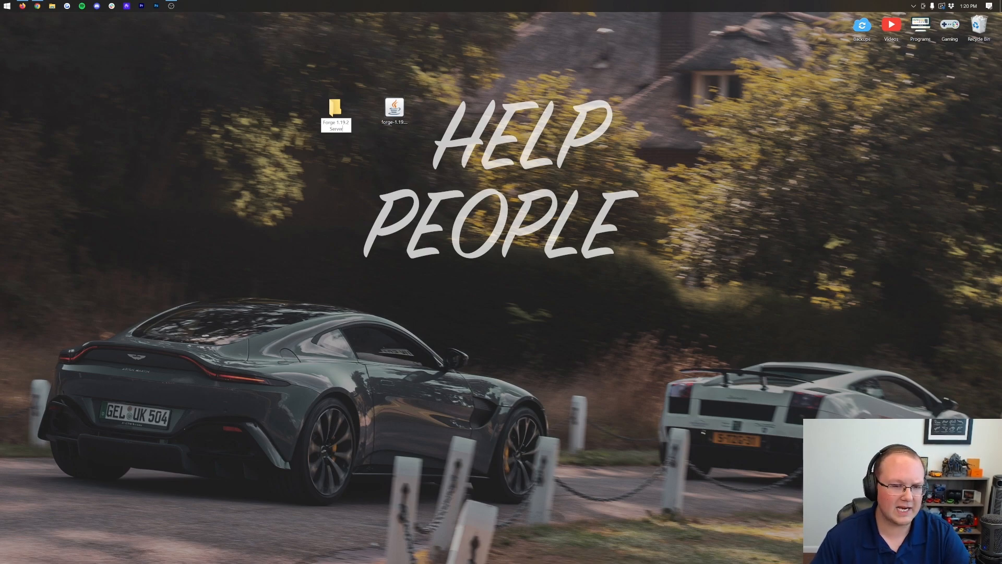
Open the Forge 1.19.2 Server folder and relaunch the Forge installer
{"action": "left_click", "coordinate": [335, 112]}
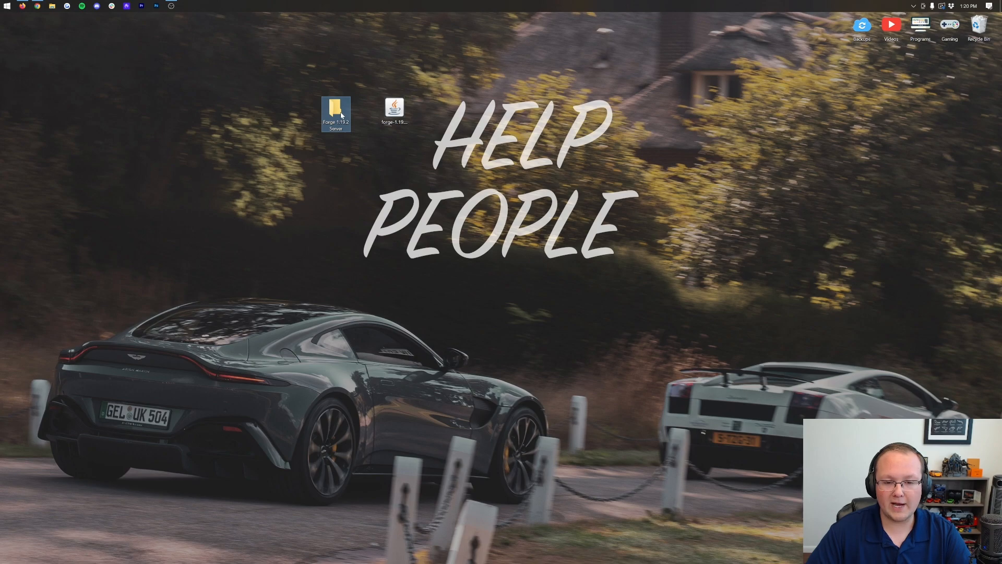
{"action": "double_click", "coordinate": [336, 111]}
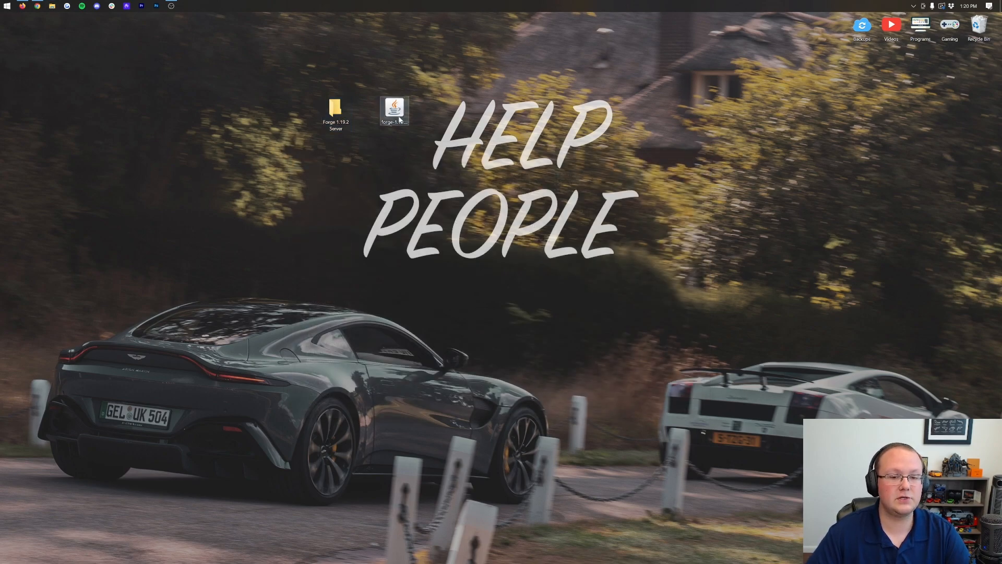
{"action": "right_click", "coordinate": [394, 109]}
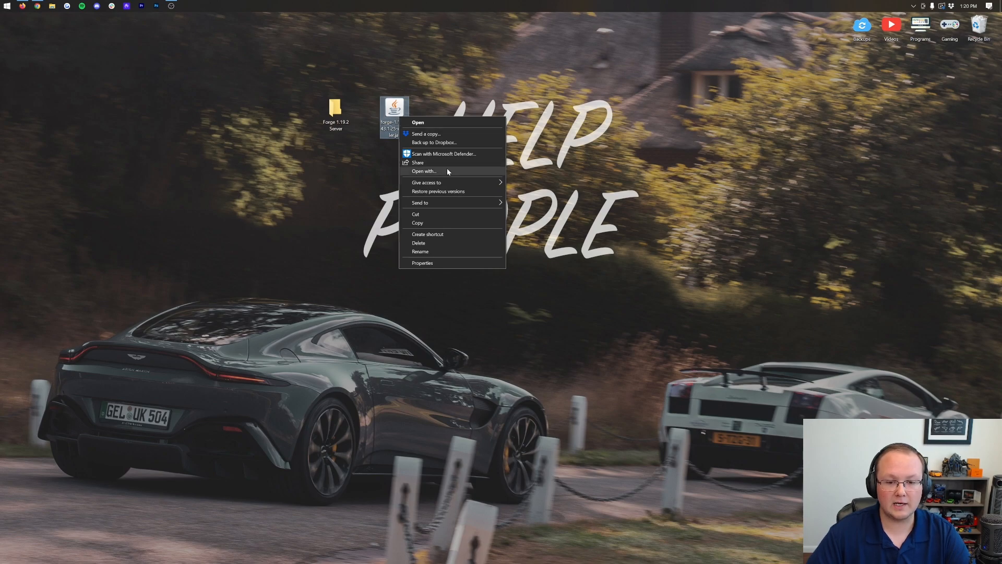
{"action": "left_click", "coordinate": [416, 122]}
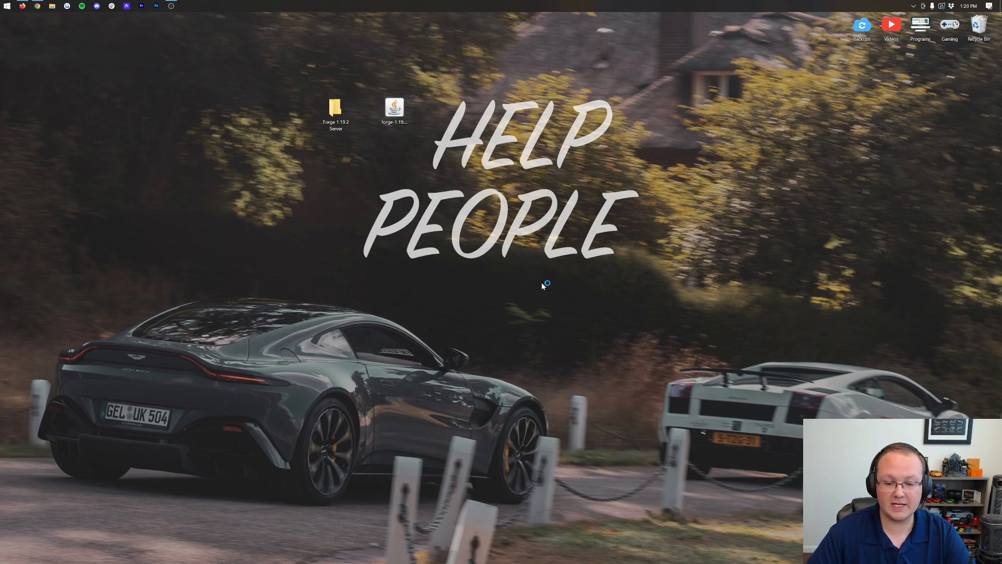
{"action": "double_click", "coordinate": [395, 106]}
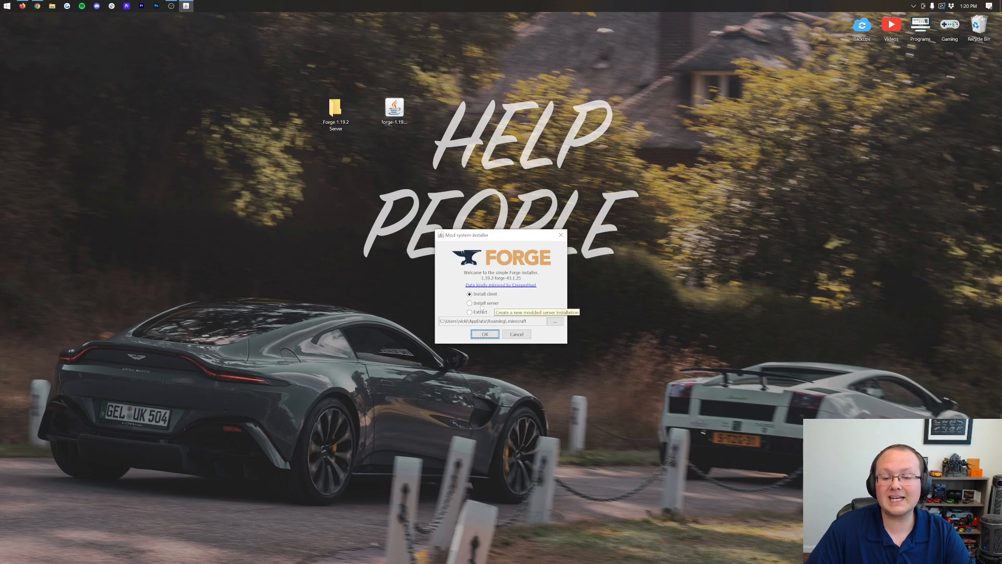
Install the Forge server into Desktop > Forge 1.19.2 Server and dismiss the completion message
{"action": "left_click", "coordinate": [470, 302]}
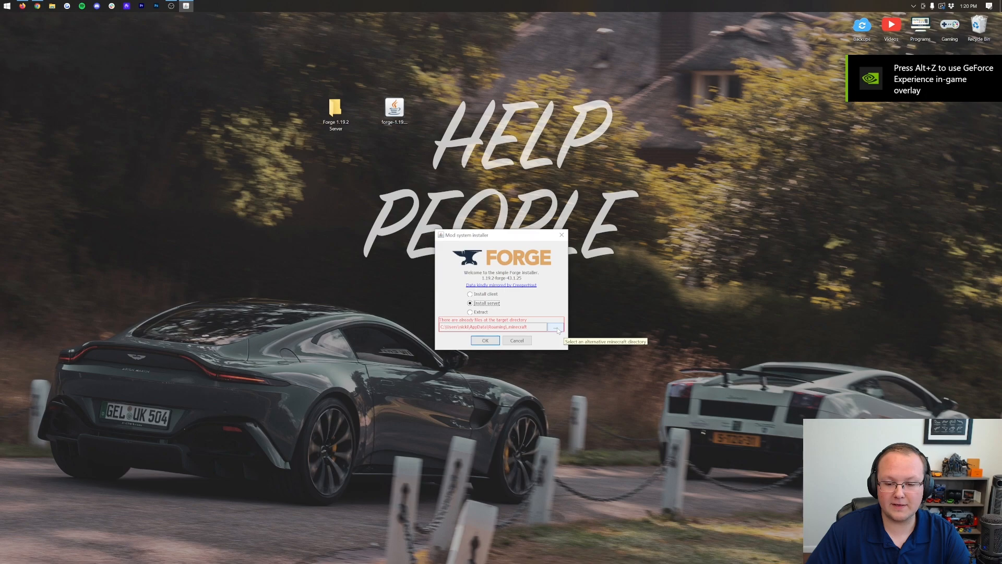
{"action": "left_click", "coordinate": [555, 327]}
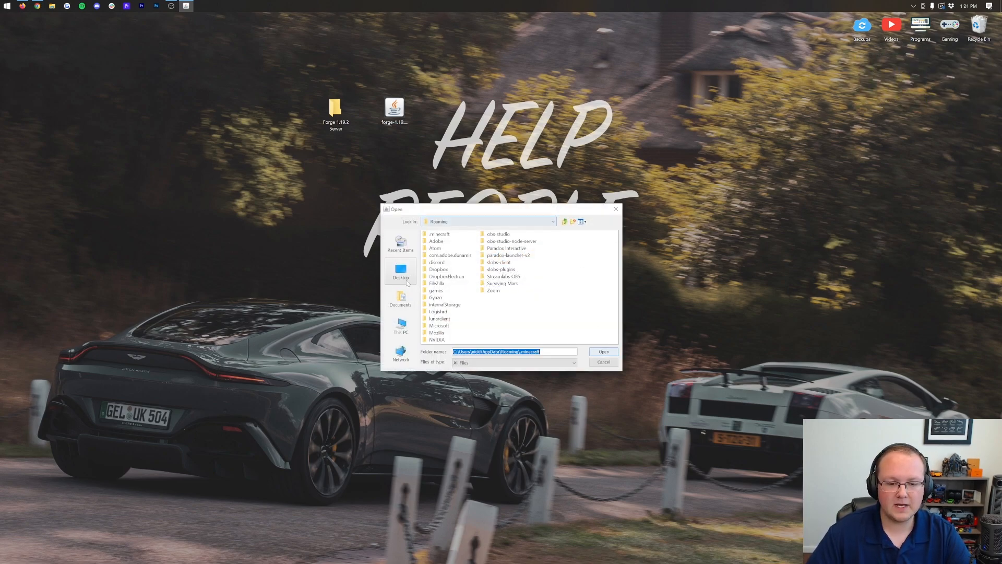
{"action": "left_click", "coordinate": [400, 269]}
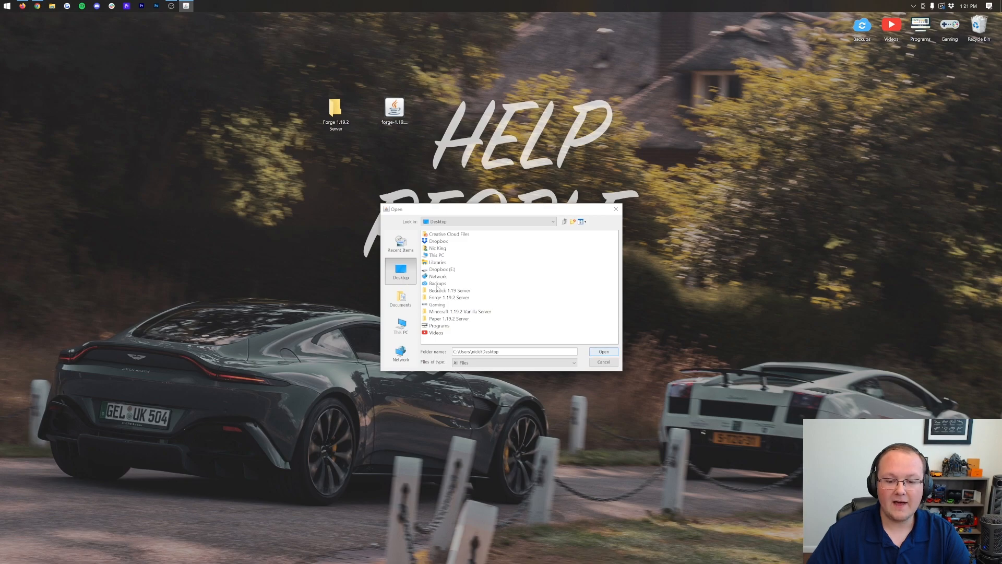
{"action": "left_click", "coordinate": [449, 297]}
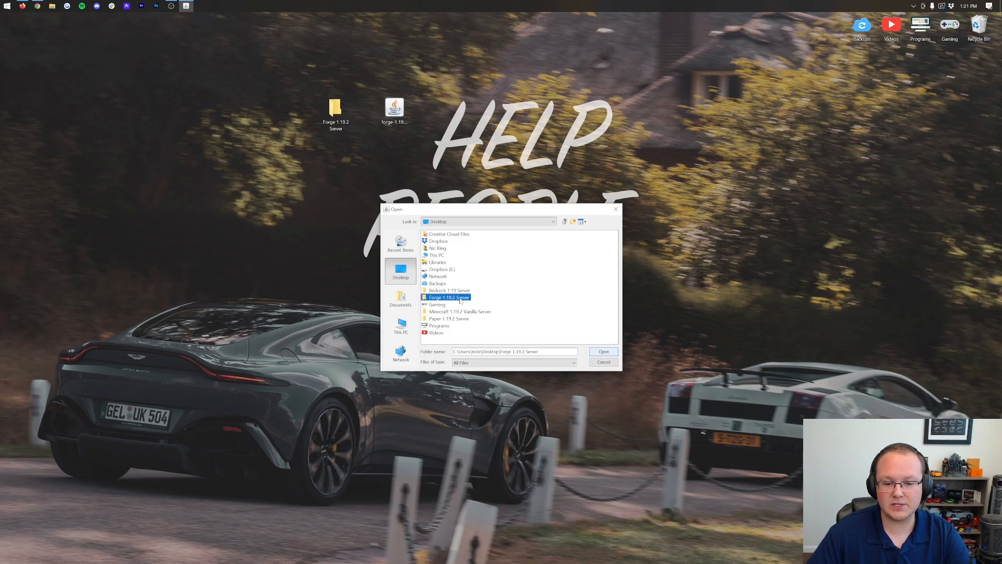
{"action": "left_click", "coordinate": [601, 351]}
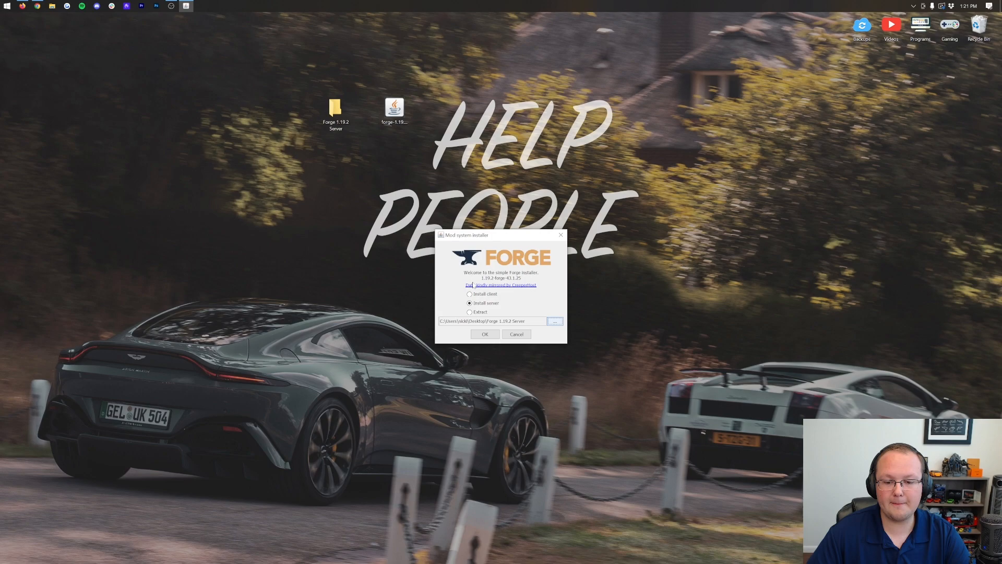
{"action": "mouse_move", "coordinate": [447, 334]}
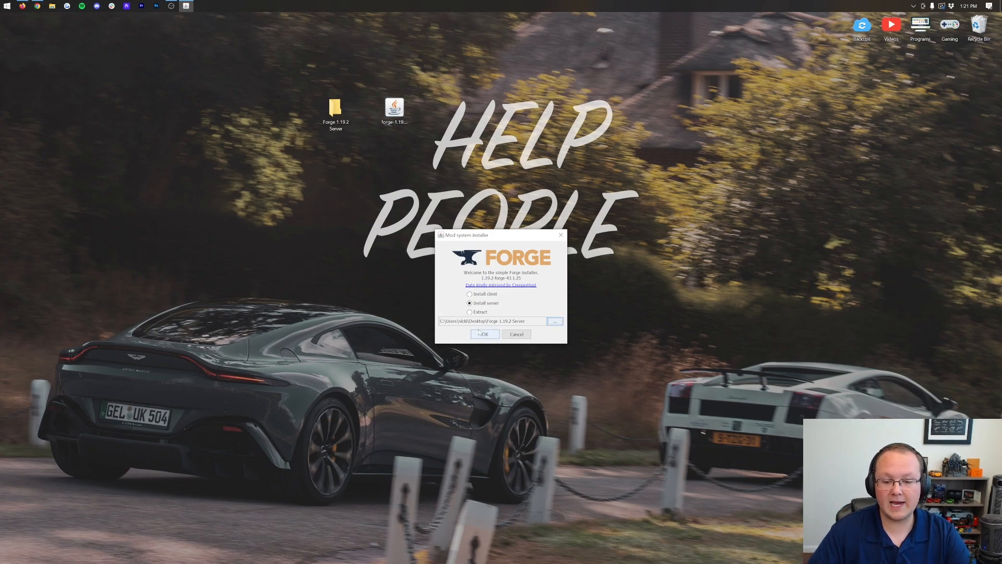
{"action": "left_click", "coordinate": [484, 334]}
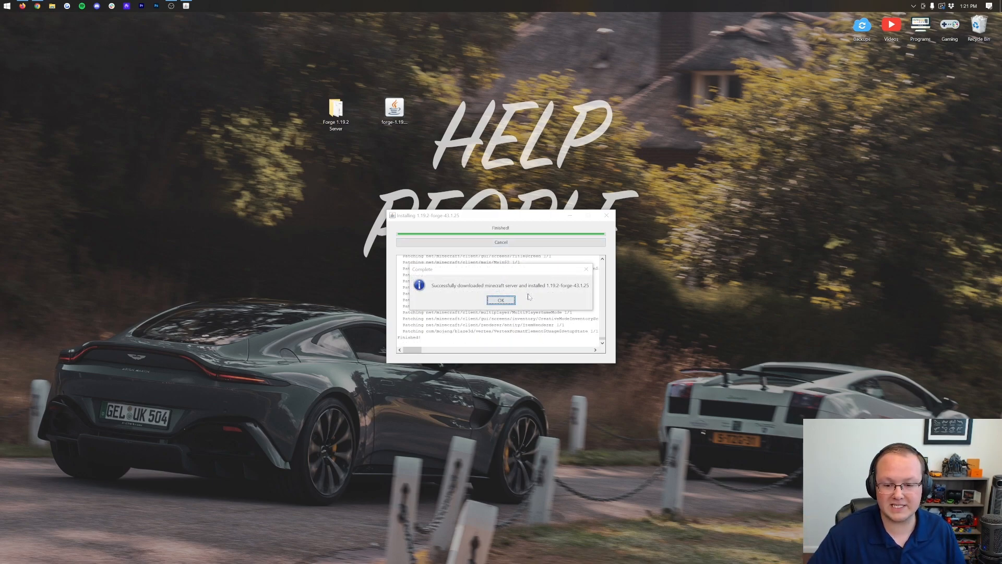
{"action": "left_click", "coordinate": [501, 299]}
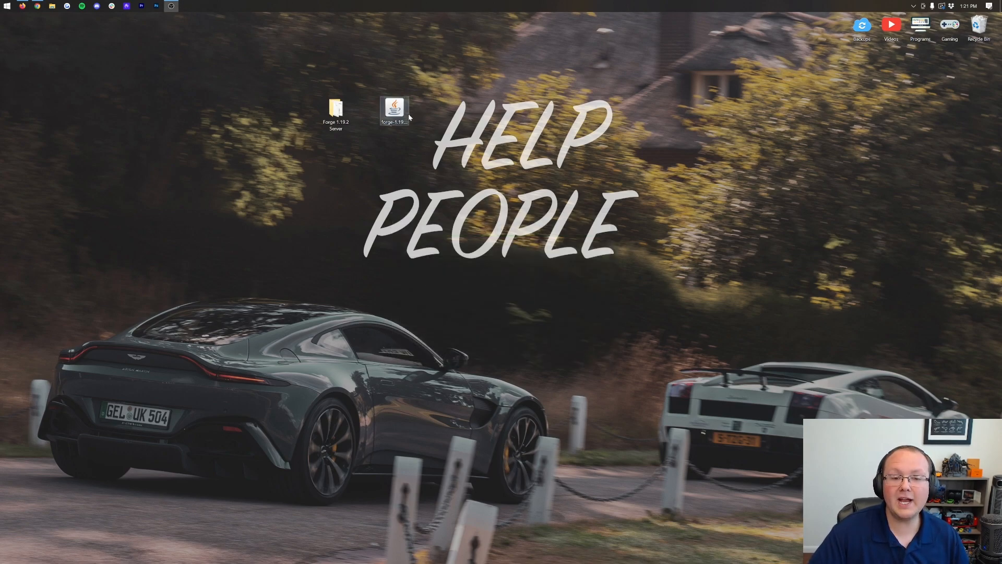
Open the Forge 1.19.2 Server folder and view user_jvm_args.txt's -Xmx4G line in Notepad
{"action": "left_click", "coordinate": [395, 109]}
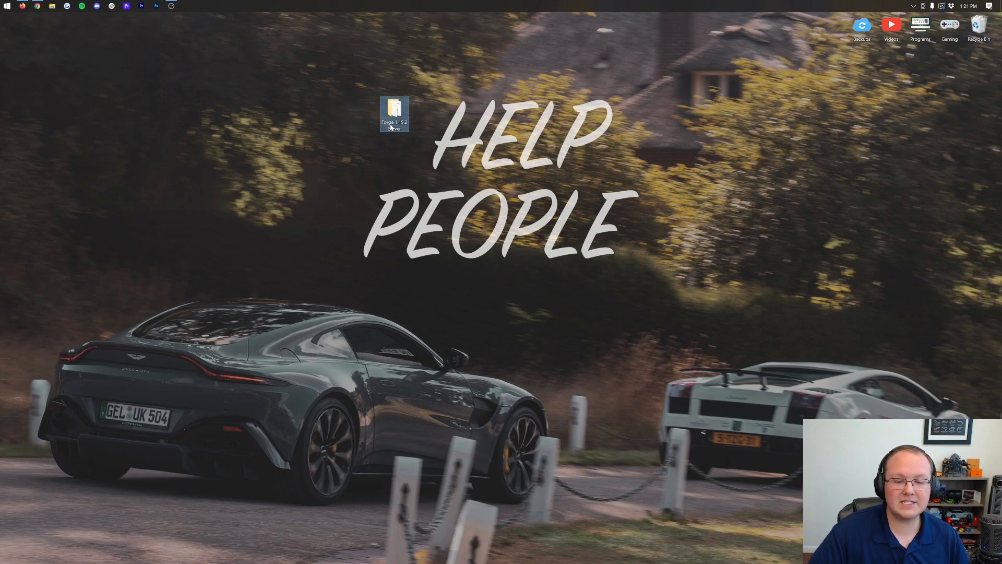
{"action": "double_click", "coordinate": [394, 113]}
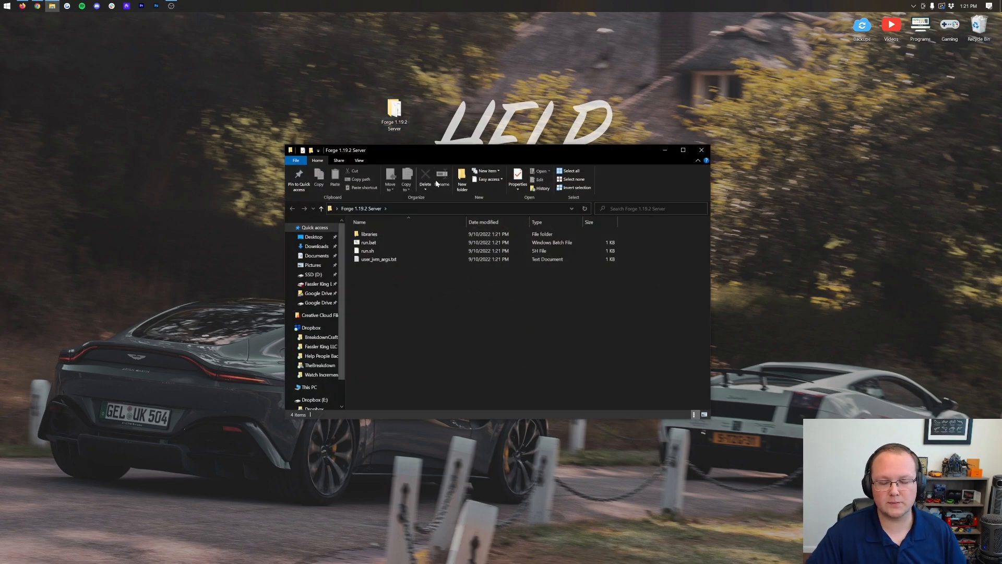
{"action": "left_click", "coordinate": [384, 234]}
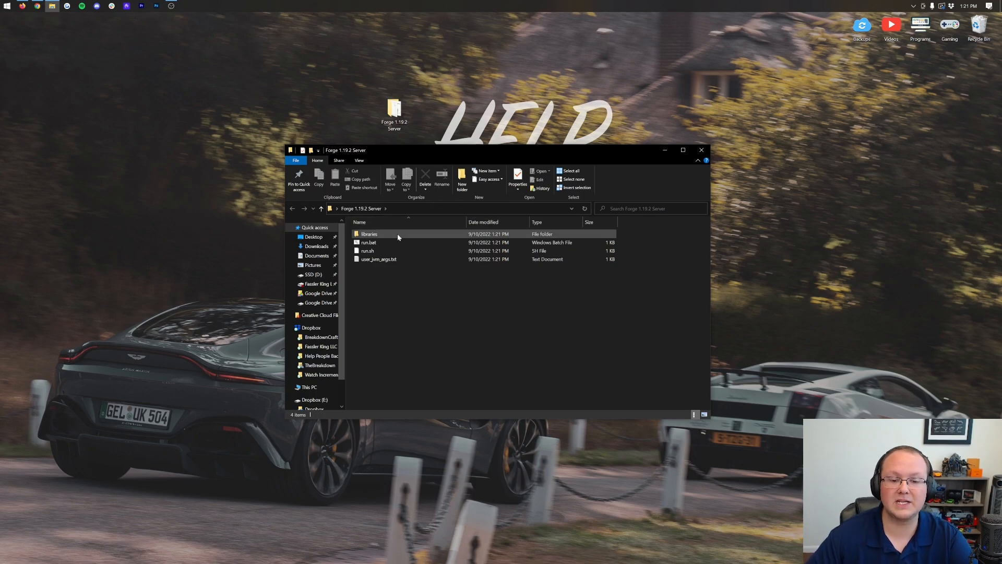
{"action": "mouse_move", "coordinate": [378, 259]}
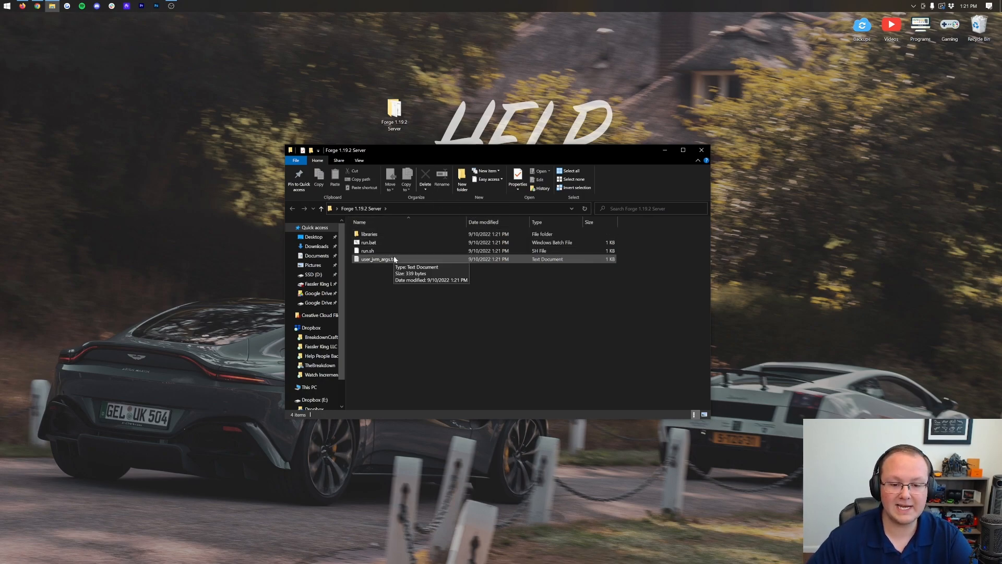
{"action": "double_click", "coordinate": [377, 259]}
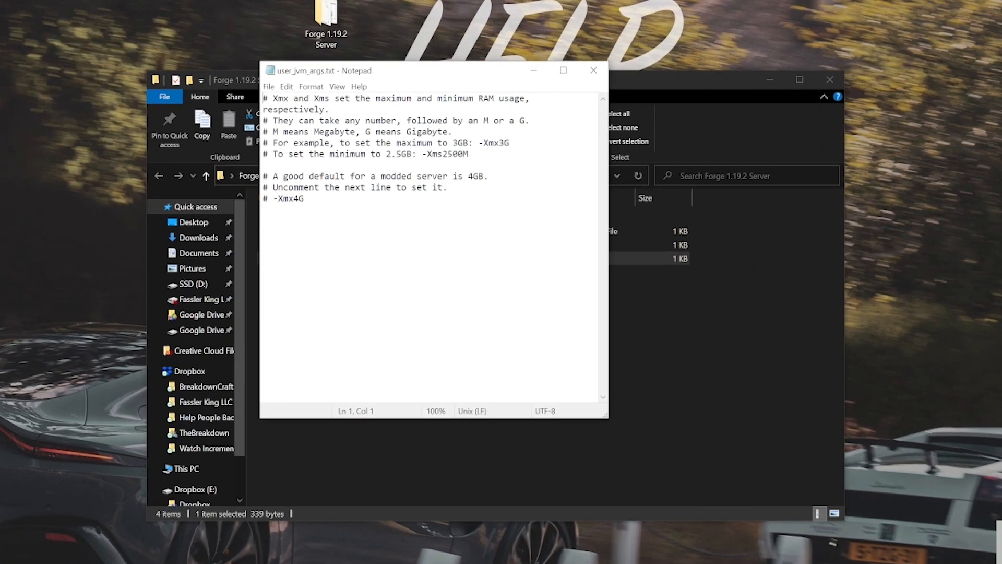
{"action": "left_click", "coordinate": [265, 199]}
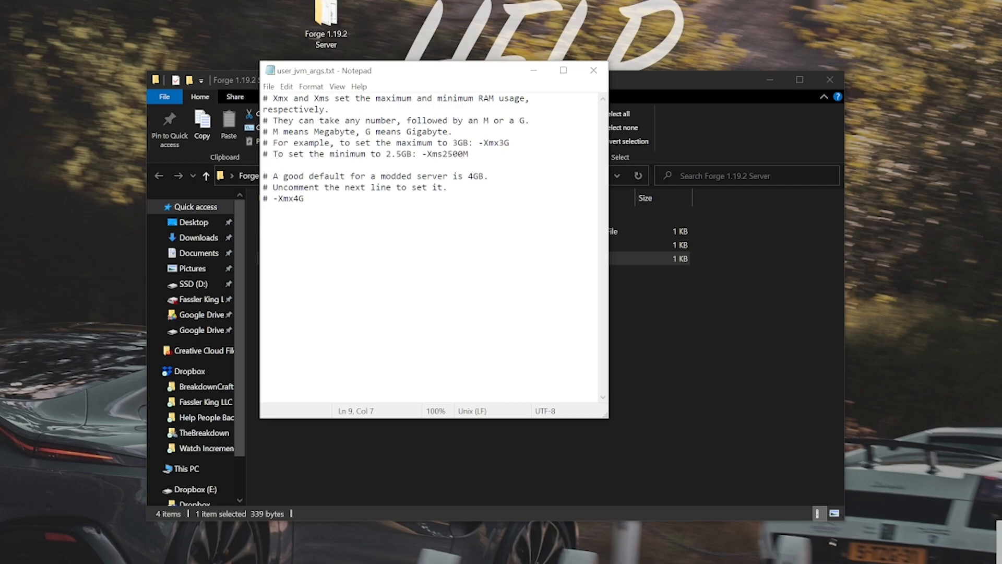
{"action": "left_click", "coordinate": [592, 71]}
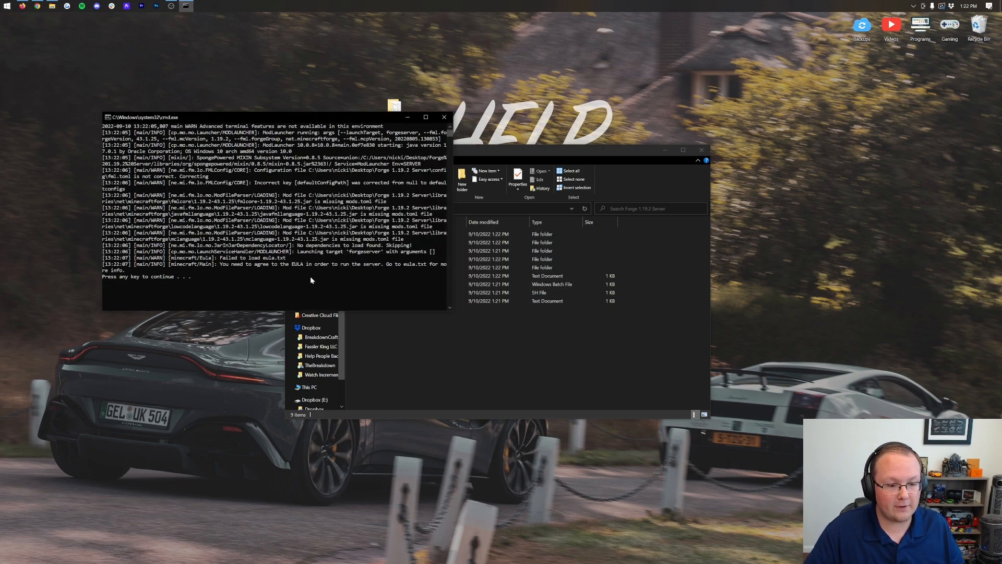
{"action": "mouse_move", "coordinate": [352, 274]}
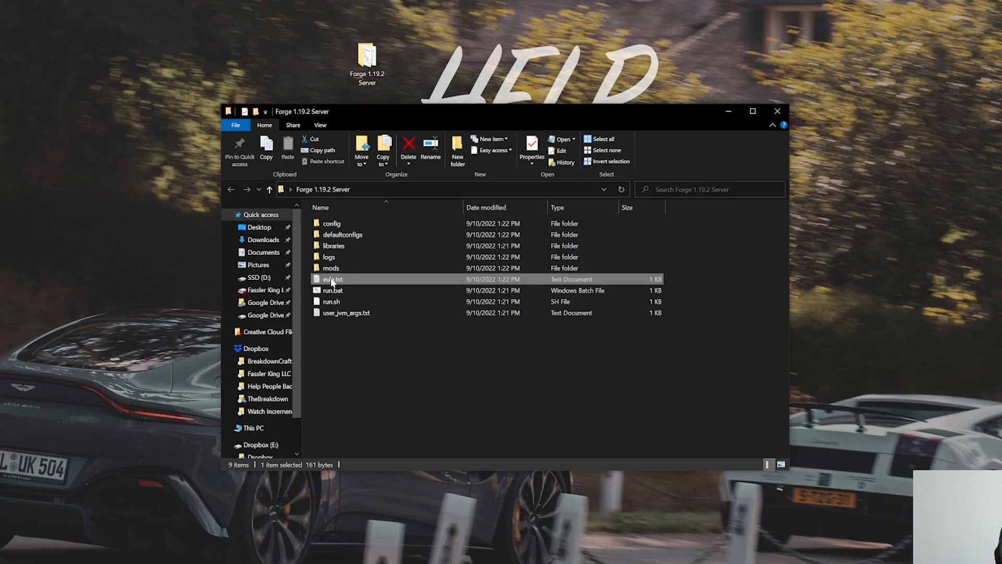
Change eula=false to eula=true in eula.txt, save it and close Notepad
{"action": "double_click", "coordinate": [332, 279]}
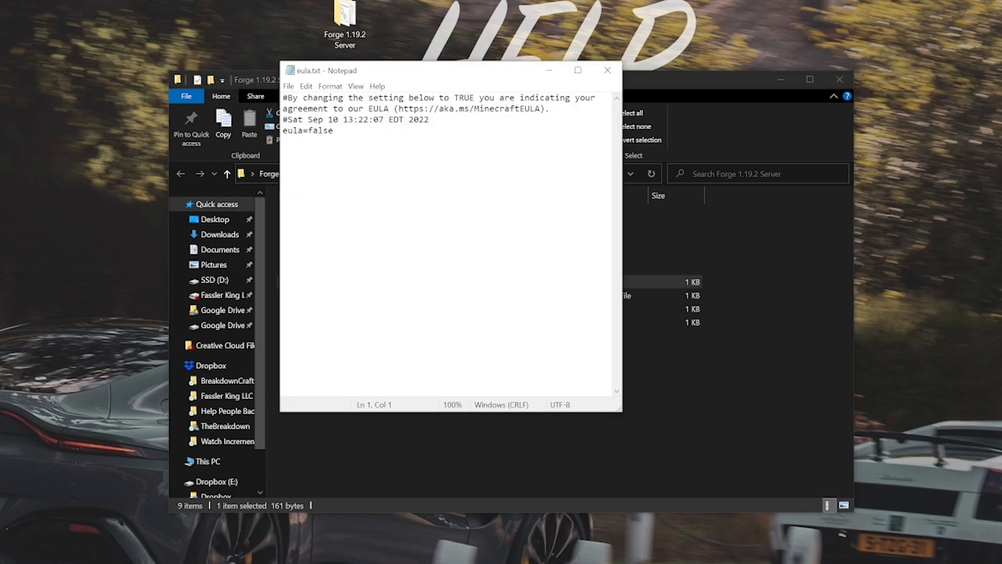
{"action": "double_click", "coordinate": [467, 109]}
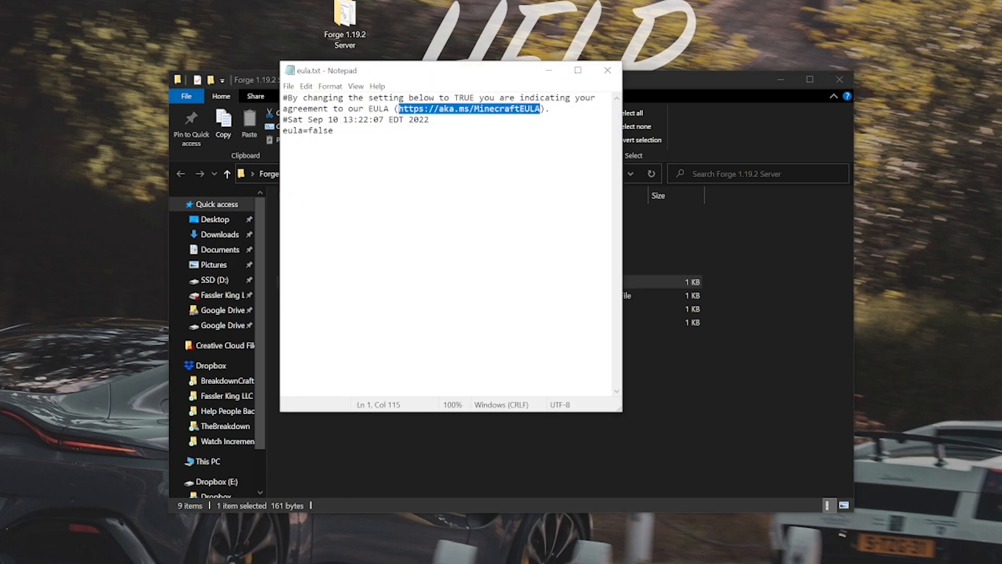
{"action": "double_click", "coordinate": [320, 130]}
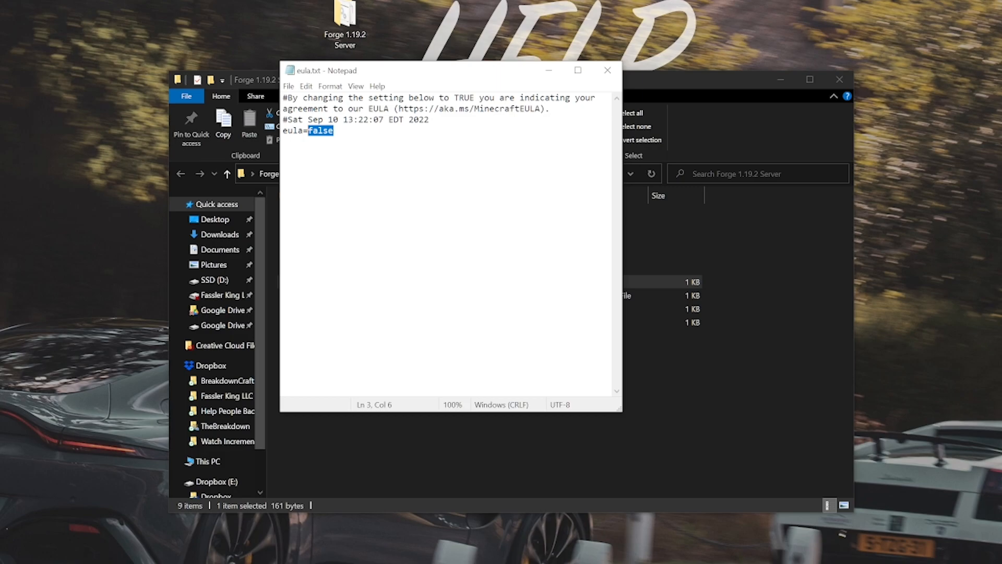
{"action": "type", "text": "true"}
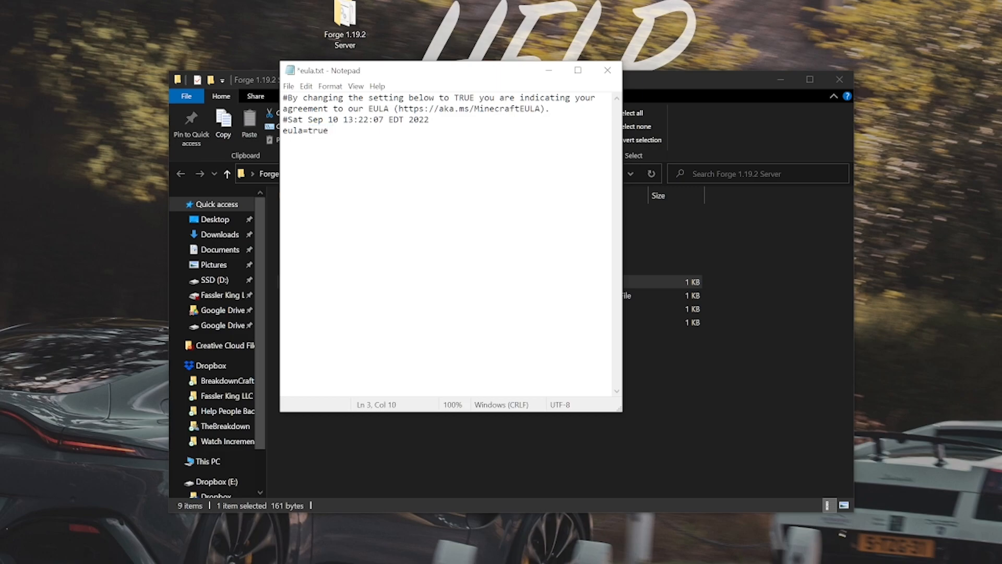
{"action": "left_click", "coordinate": [288, 86]}
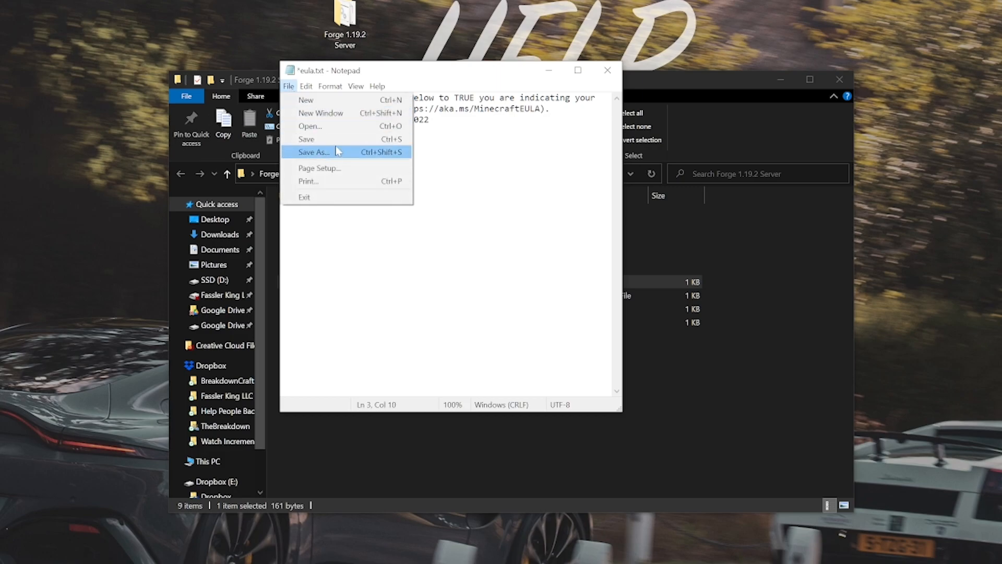
{"action": "left_click", "coordinate": [307, 139]}
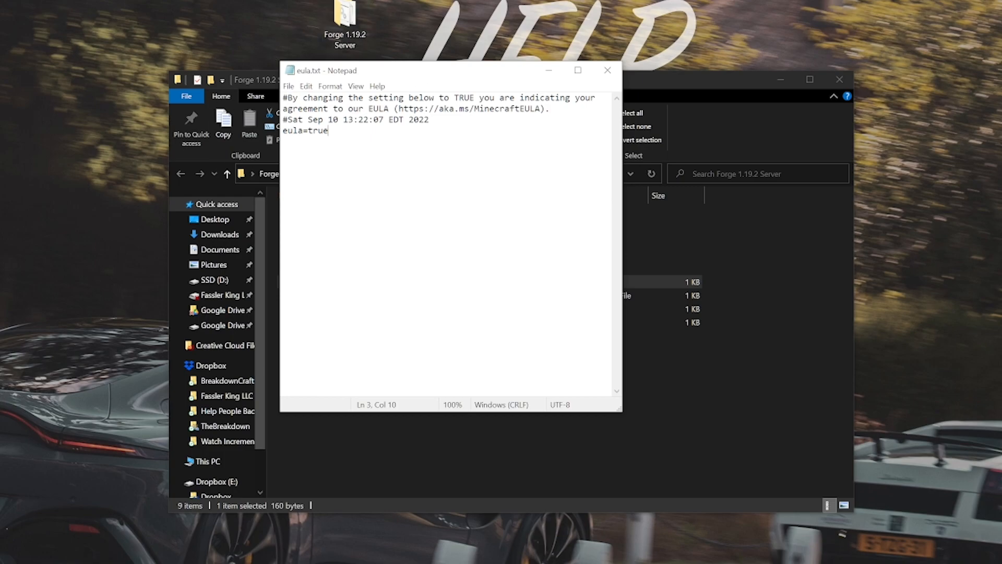
{"action": "left_click", "coordinate": [606, 69]}
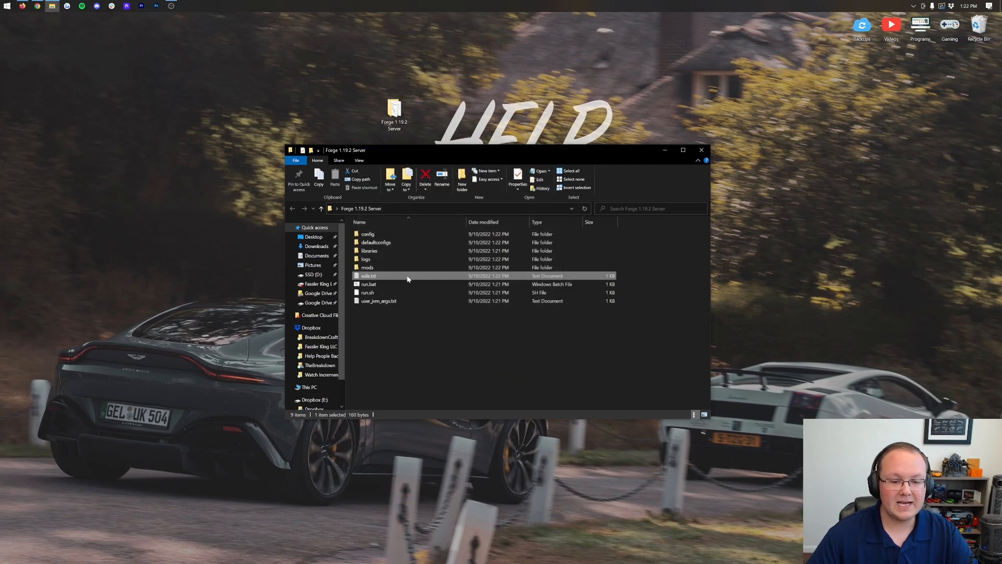
Start the server with run.bat and point out the mods folder and server.properties
{"action": "double_click", "coordinate": [369, 284]}
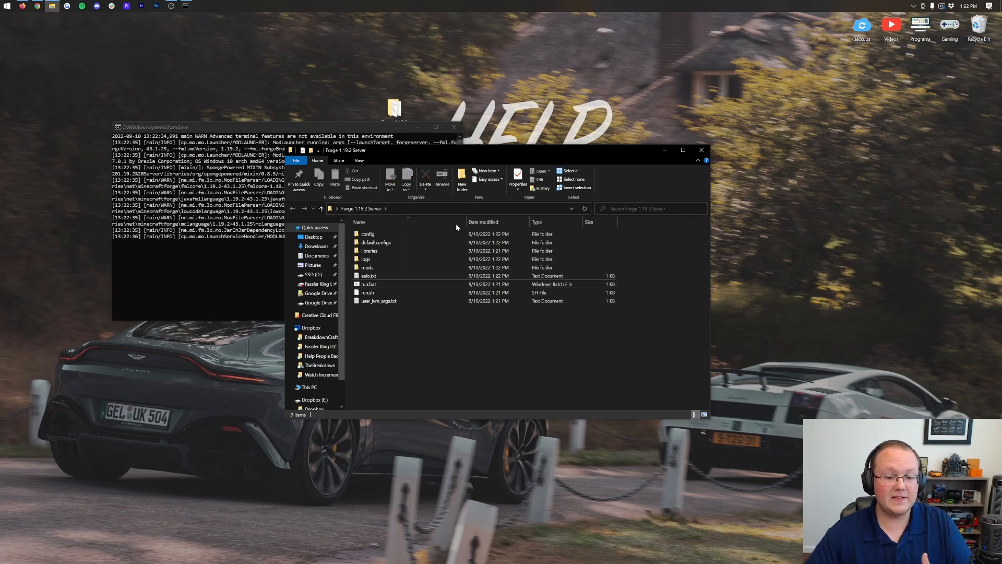
{"action": "left_click", "coordinate": [368, 268]}
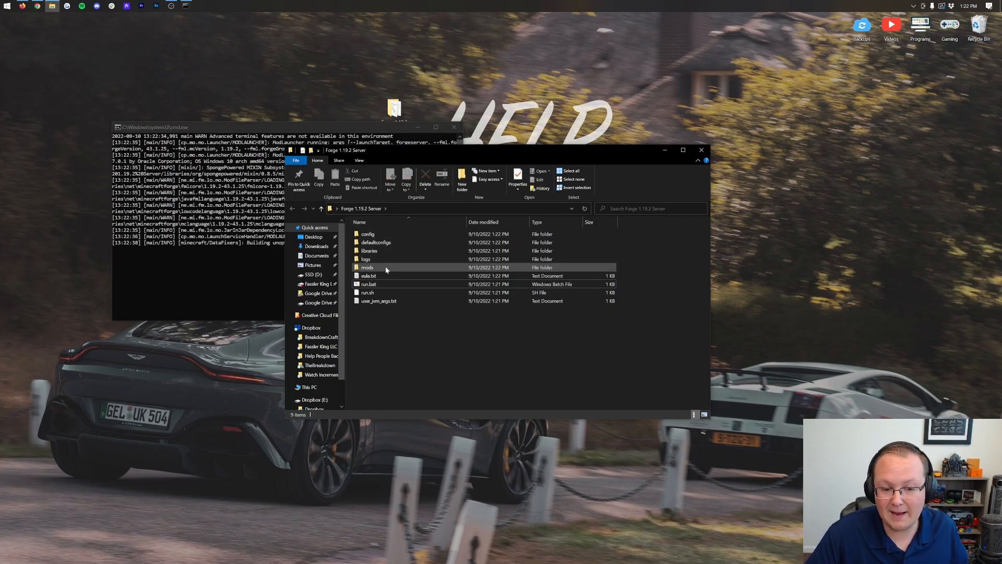
{"action": "left_click", "coordinate": [369, 276]}
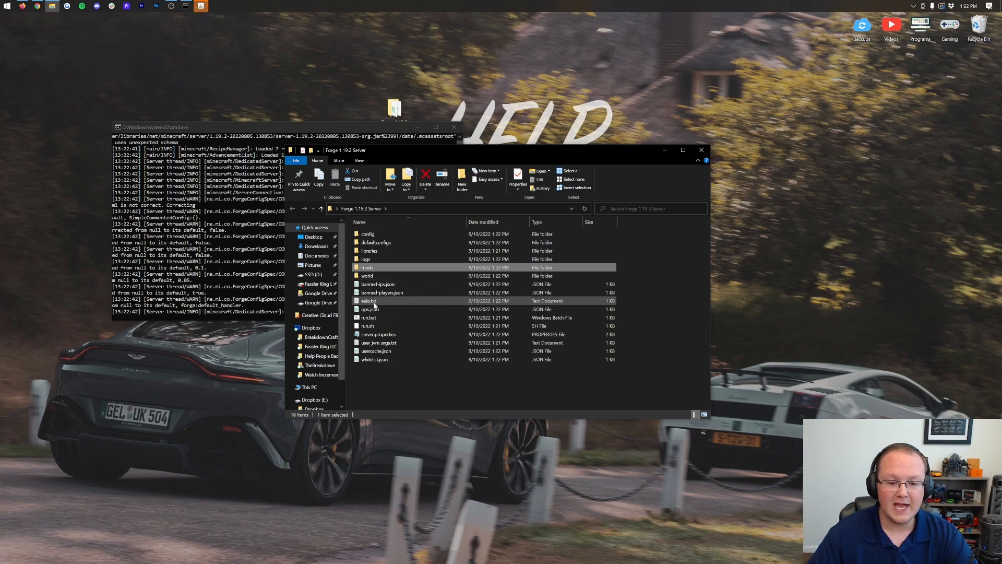
{"action": "mouse_move", "coordinate": [370, 309]}
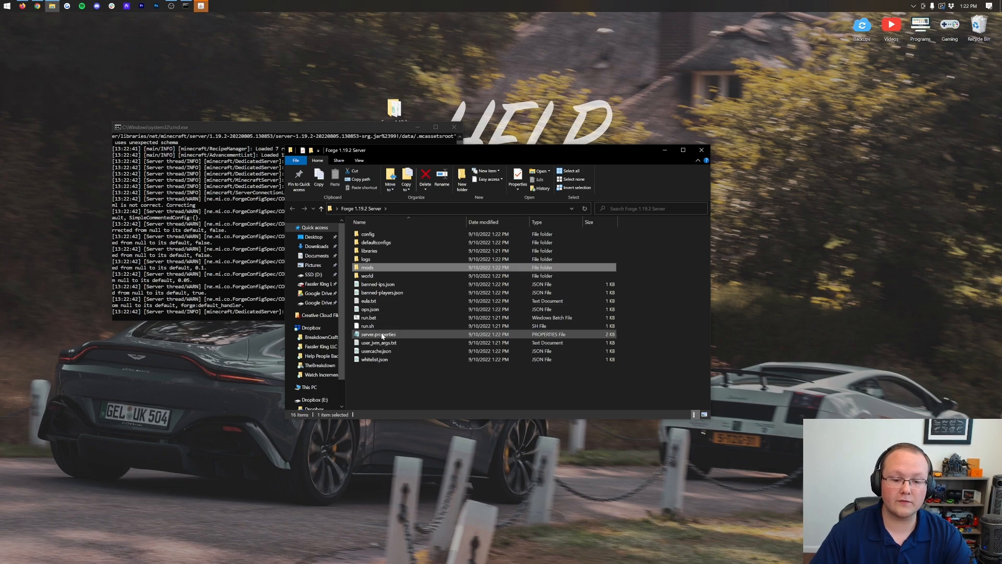
{"action": "left_click", "coordinate": [382, 292]}
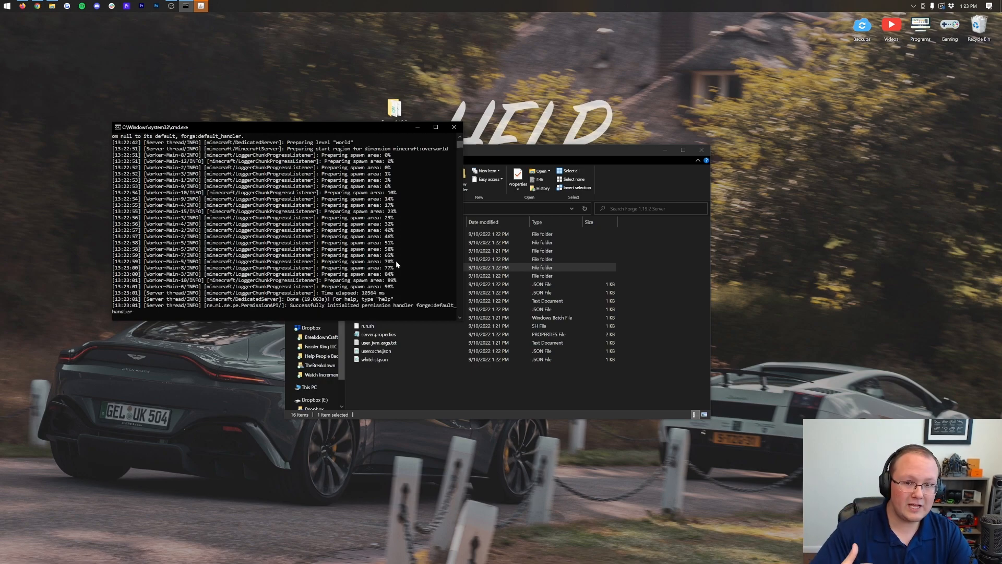
{"action": "mouse_move", "coordinate": [463, 228]}
{"action": "type", "text": "op NicsGames"}
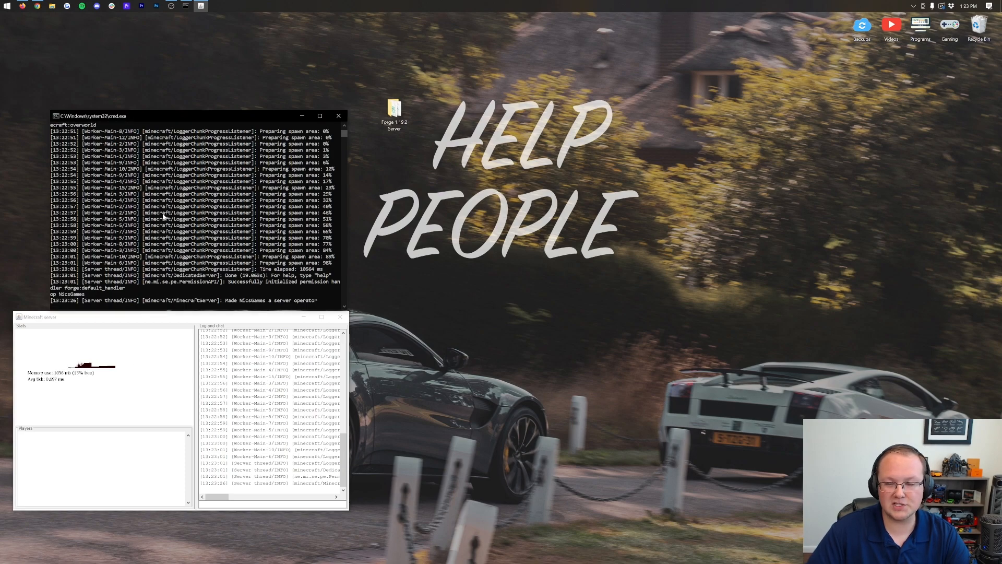
Launch Chrome from the Start menu and scroll the Forge install article
{"action": "left_click", "coordinate": [5, 6]}
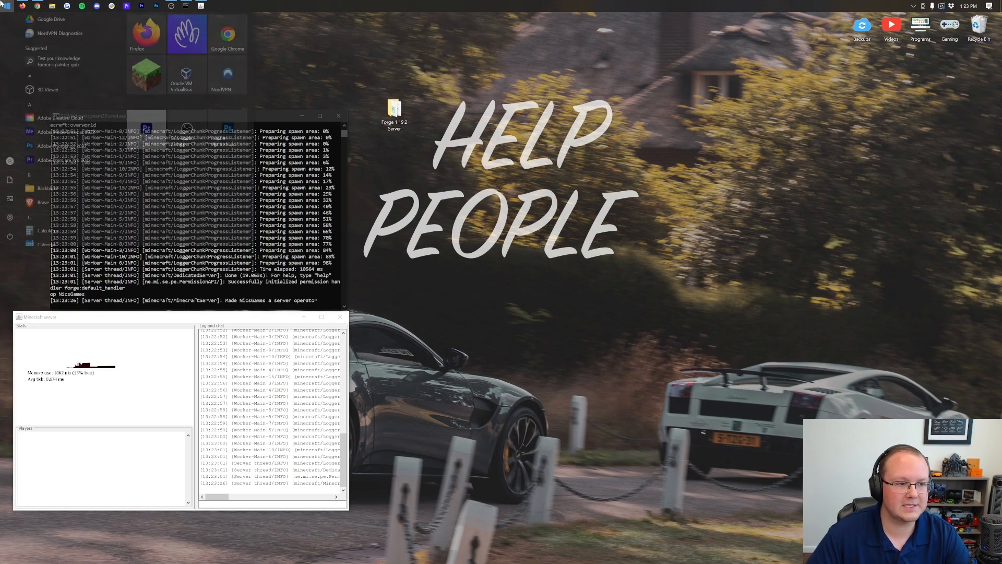
{"action": "left_click", "coordinate": [517, 276]}
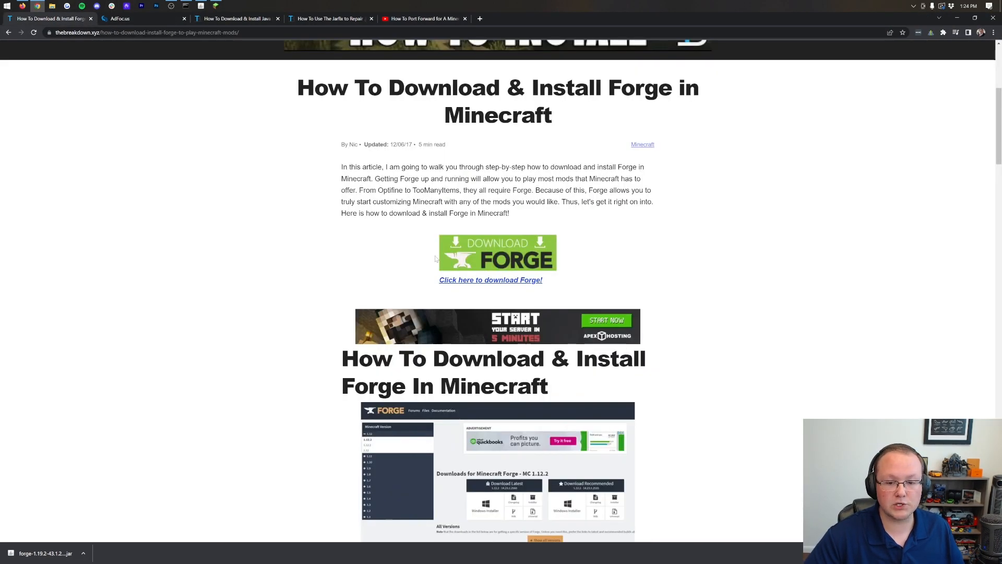
{"action": "scroll", "scroll_direction": "up", "scroll_amount": 3}
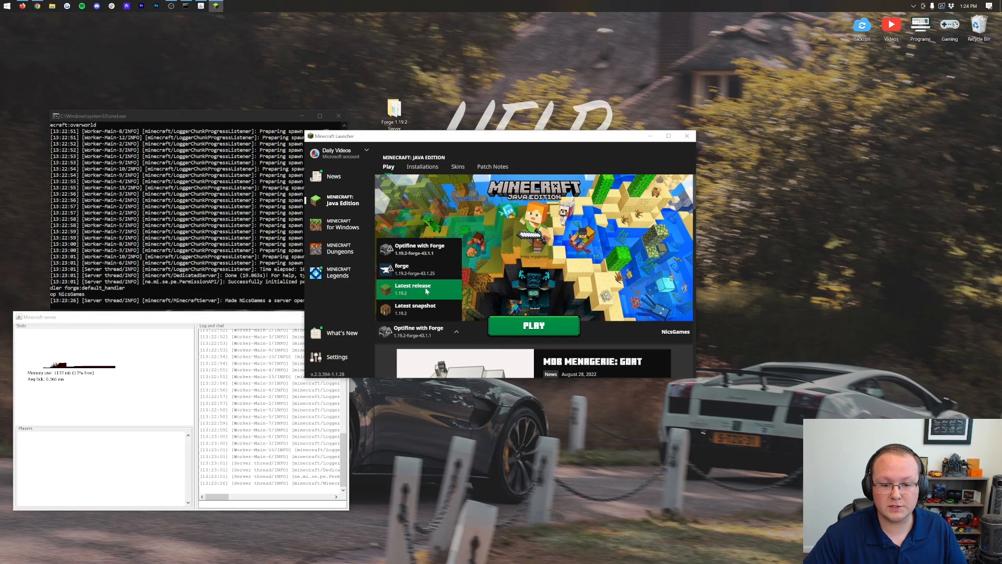
Give the forge installation a 1920x1080 resolution and launch it, accepting the modded-installation warning
{"action": "left_click", "coordinate": [401, 268]}
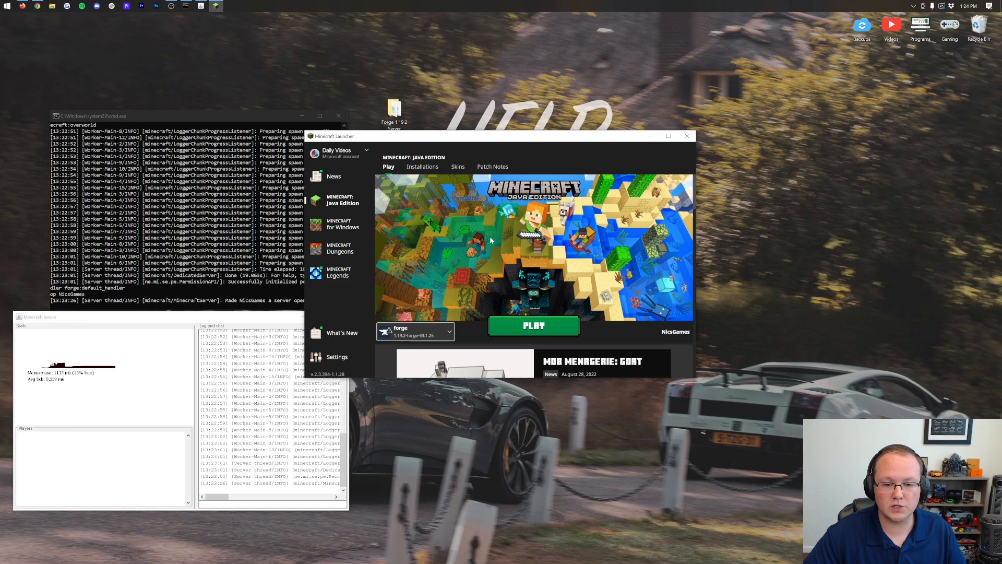
{"action": "left_click", "coordinate": [422, 166]}
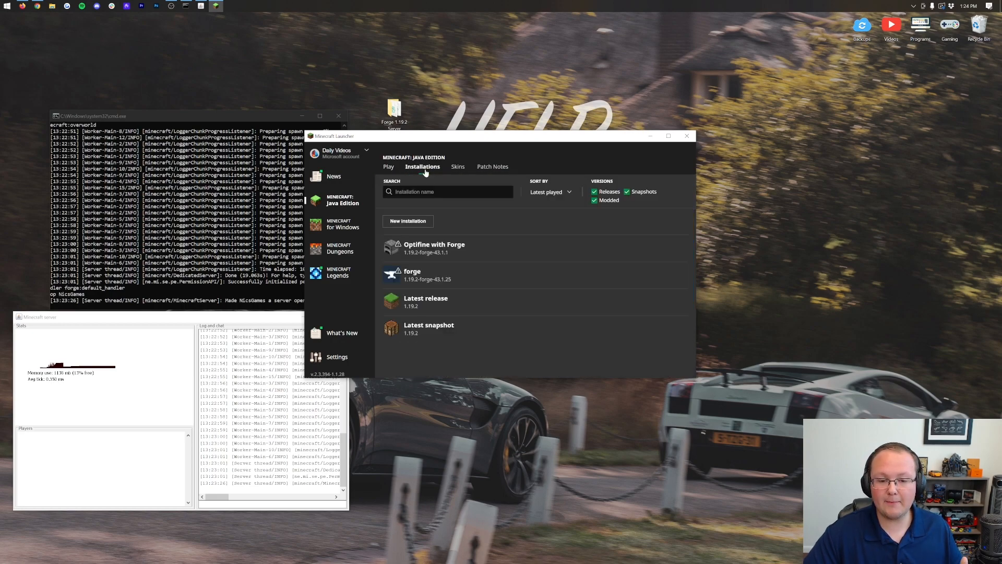
{"action": "left_click", "coordinate": [412, 274]}
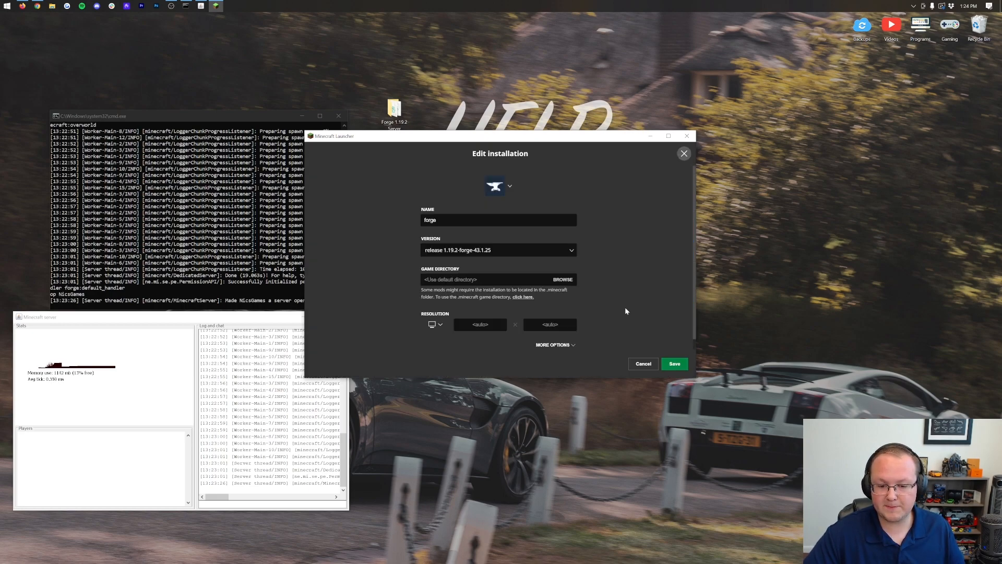
{"action": "left_click", "coordinate": [435, 324]}
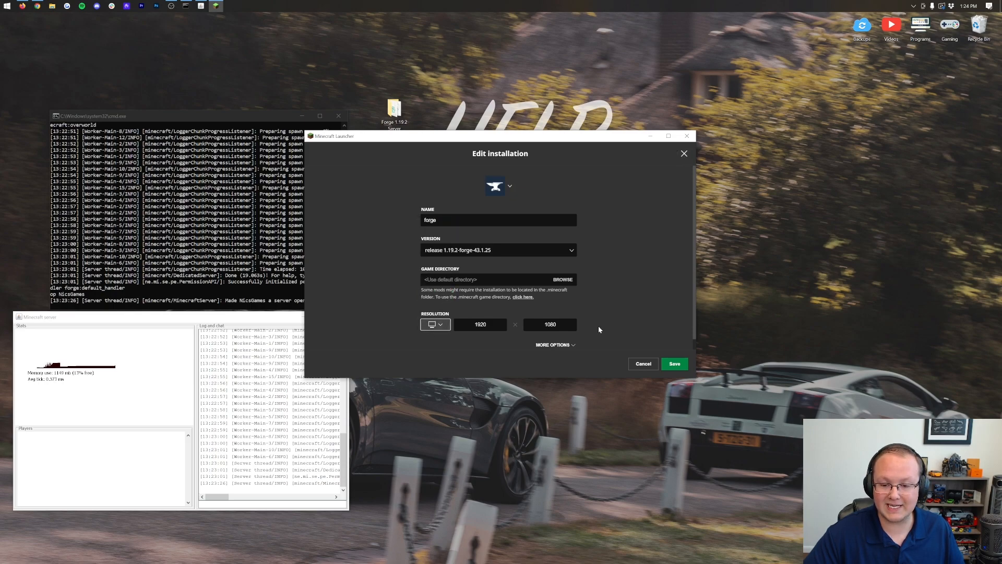
{"action": "left_click", "coordinate": [674, 363]}
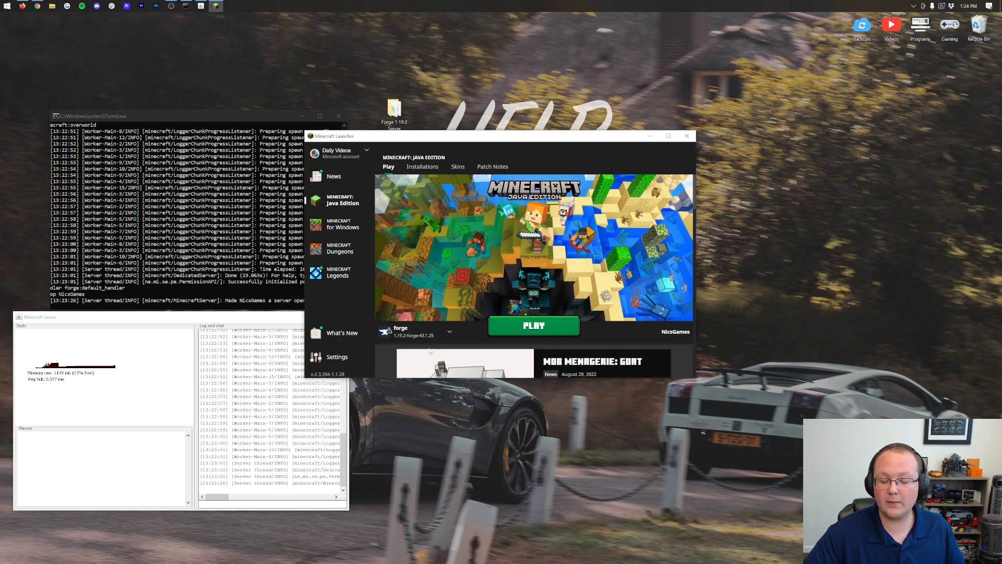
{"action": "left_click", "coordinate": [533, 325]}
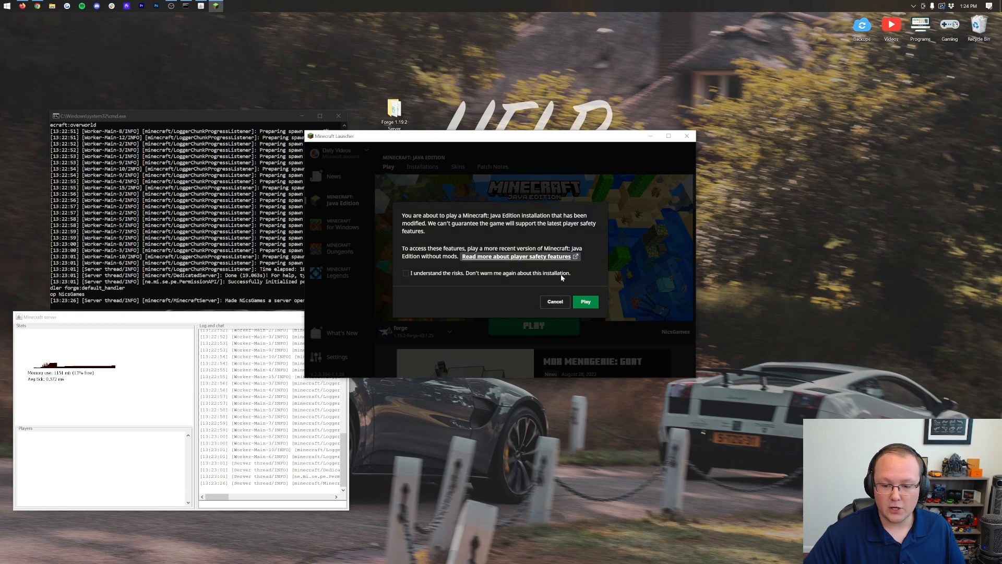
{"action": "mouse_move", "coordinate": [584, 301]}
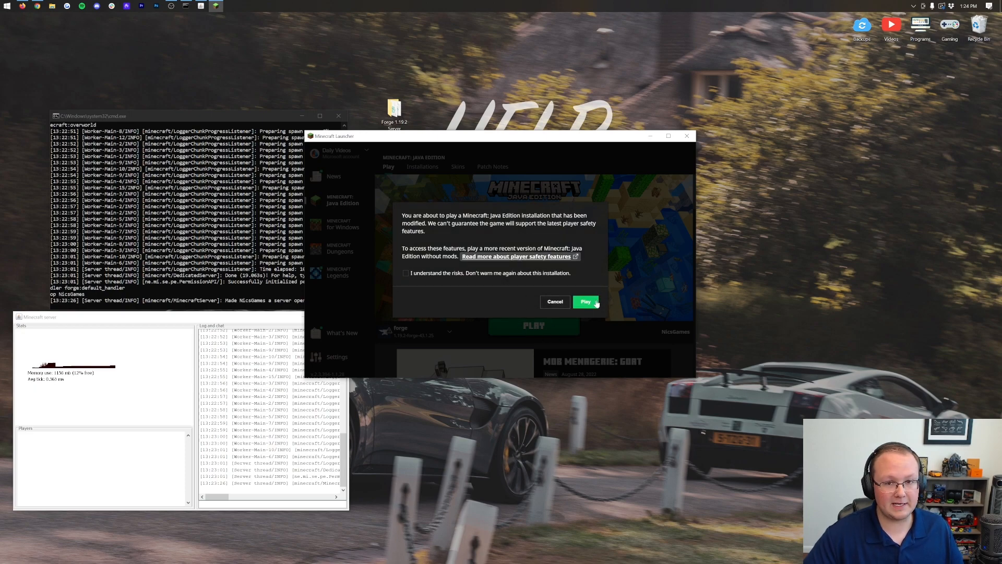
{"action": "left_click", "coordinate": [585, 301]}
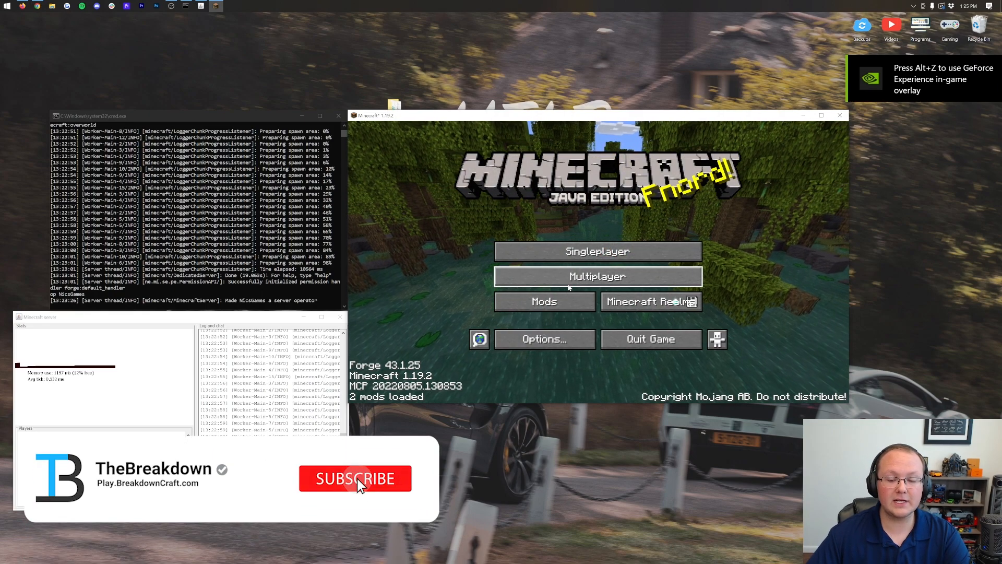
Join the server at 'localhost' through Multiplayer Direct Connection, accepting the online-play caution
{"action": "left_click", "coordinate": [595, 276]}
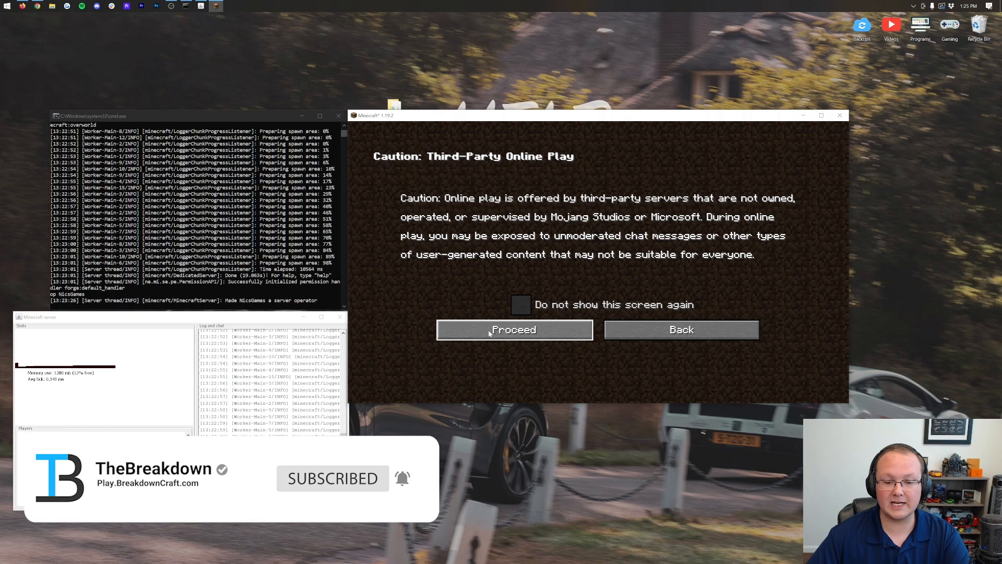
{"action": "left_click", "coordinate": [513, 330]}
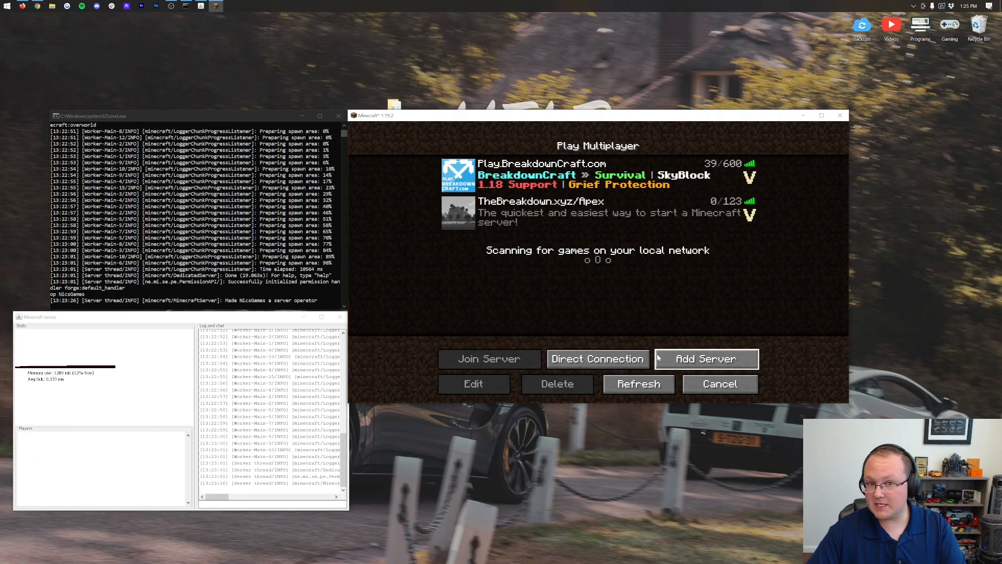
{"action": "left_click", "coordinate": [597, 358]}
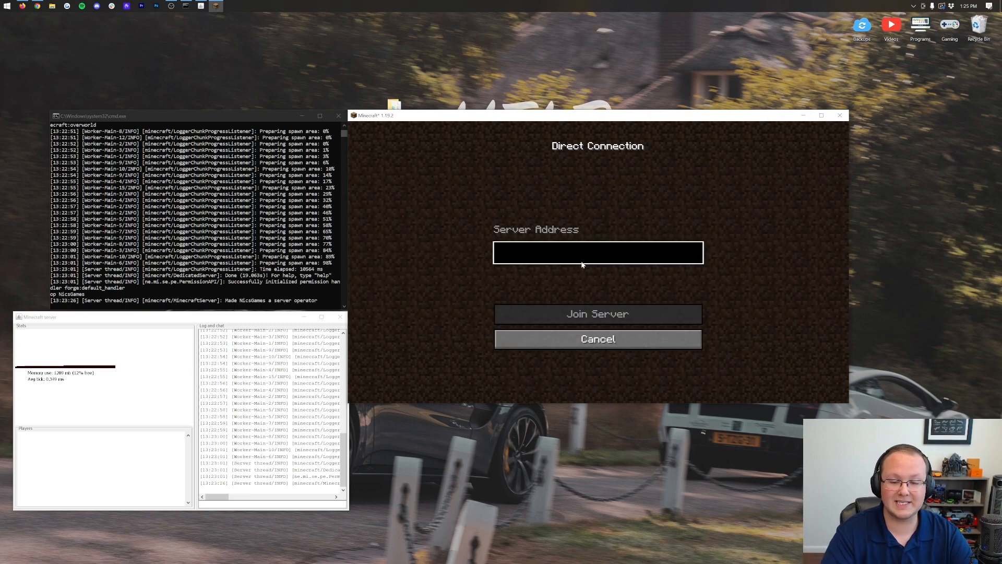
{"action": "type", "text": "localhost"}
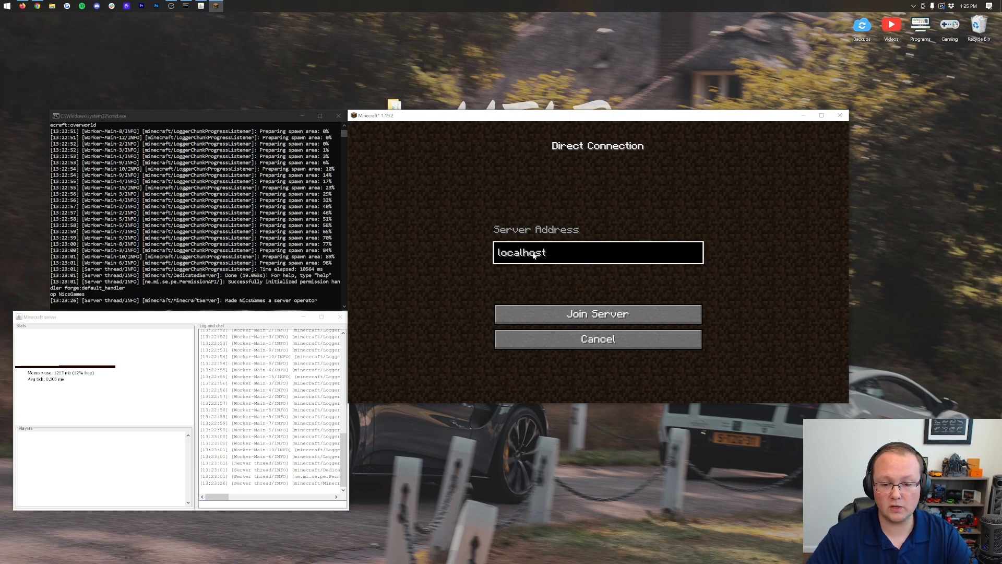
{"action": "left_click", "coordinate": [596, 313]}
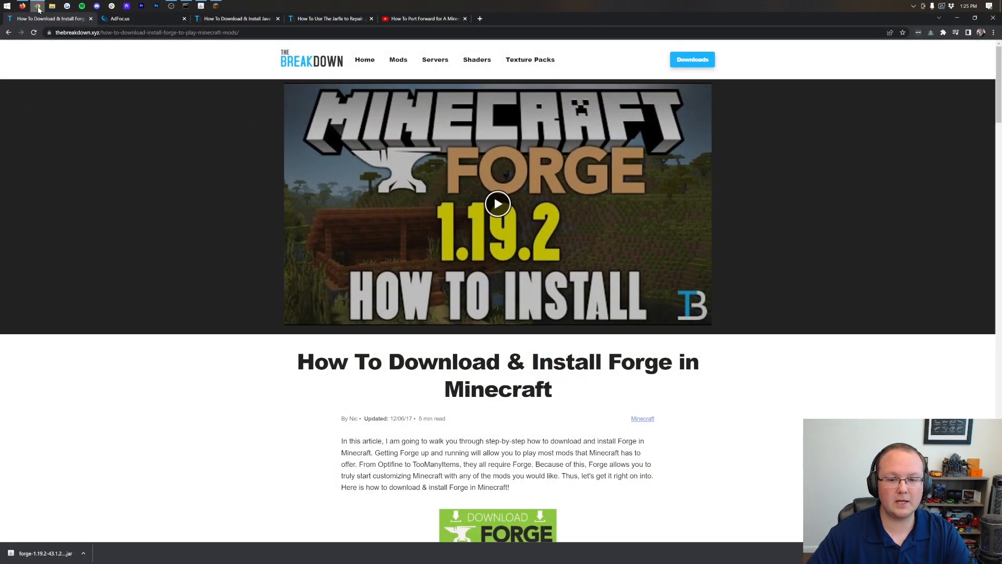
View the Java install article and port-forwarding video tabs, then minimize Chrome
{"action": "left_click", "coordinate": [236, 18]}
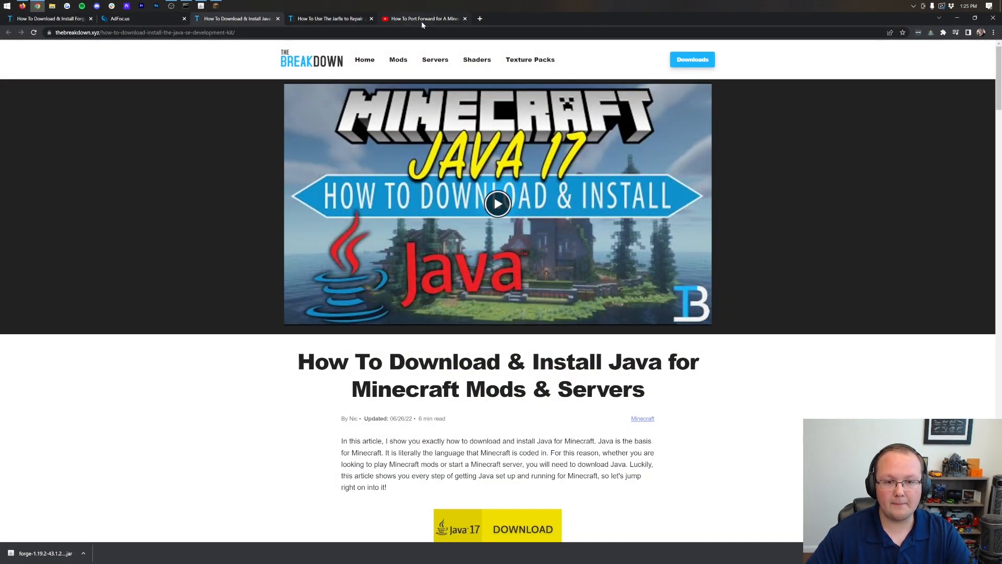
{"action": "left_click", "coordinate": [421, 17]}
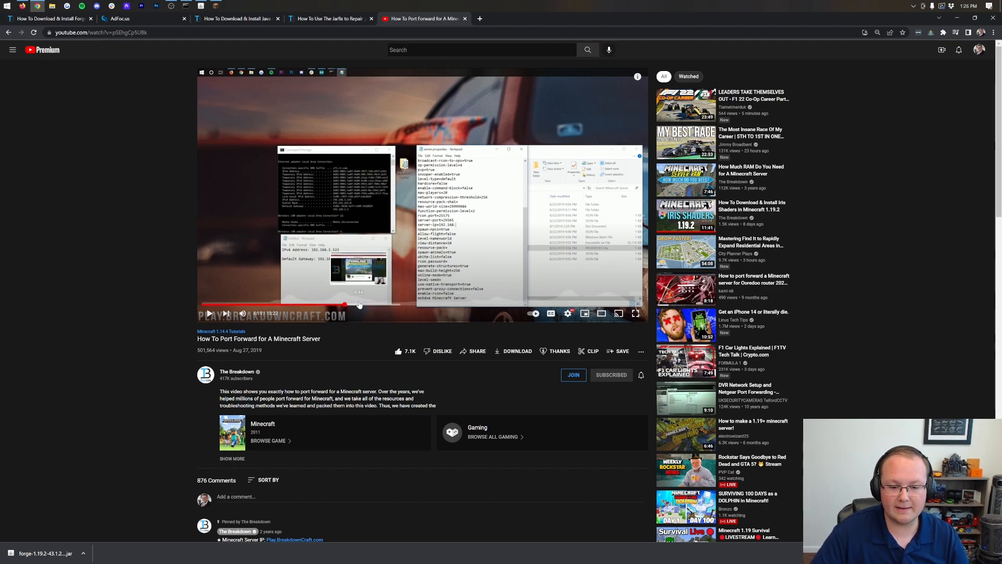
{"action": "mouse_move", "coordinate": [578, 304]}
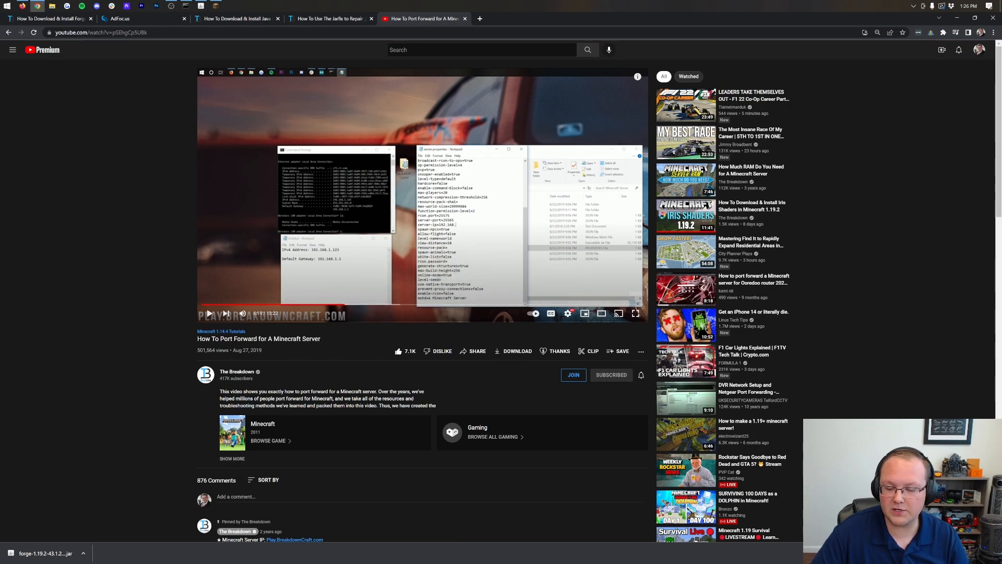
{"action": "mouse_move", "coordinate": [329, 360]}
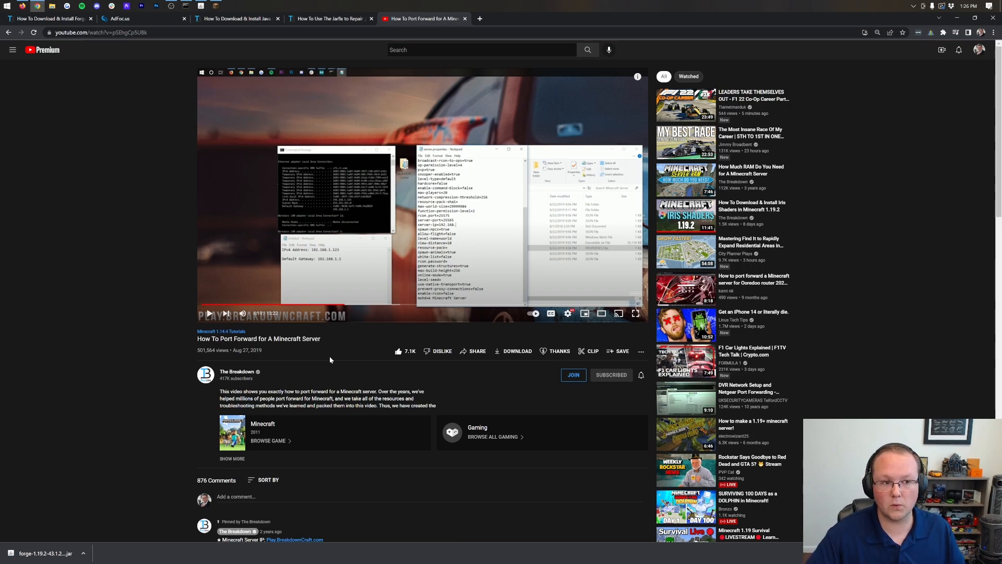
{"action": "mouse_move", "coordinate": [627, 61]}
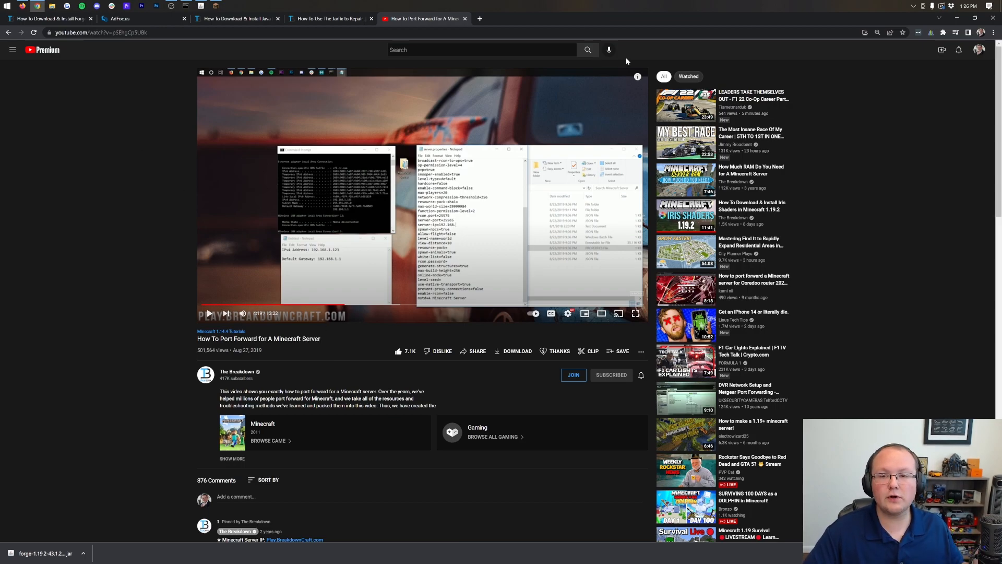
{"action": "mouse_move", "coordinate": [617, 71]}
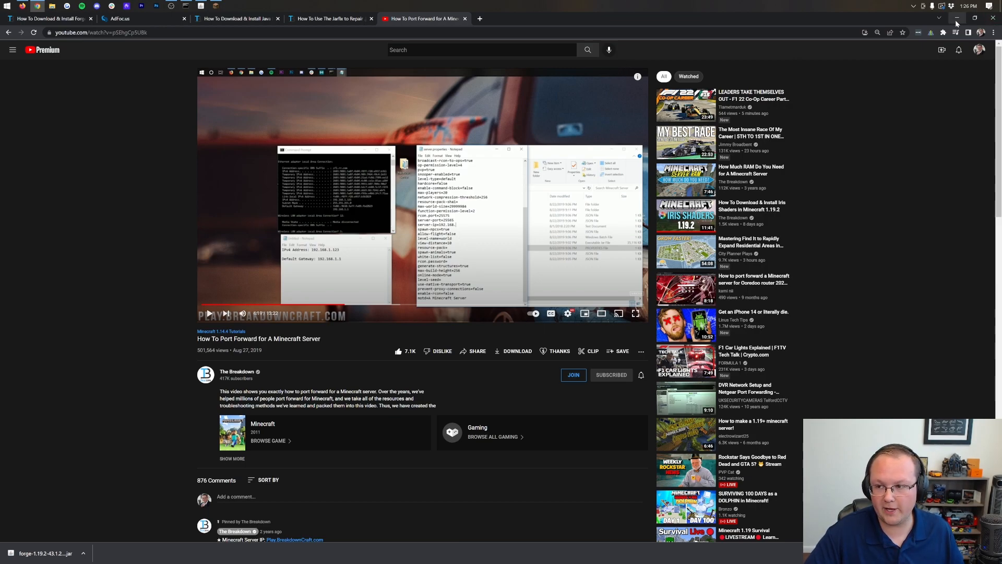
{"action": "left_click", "coordinate": [957, 18]}
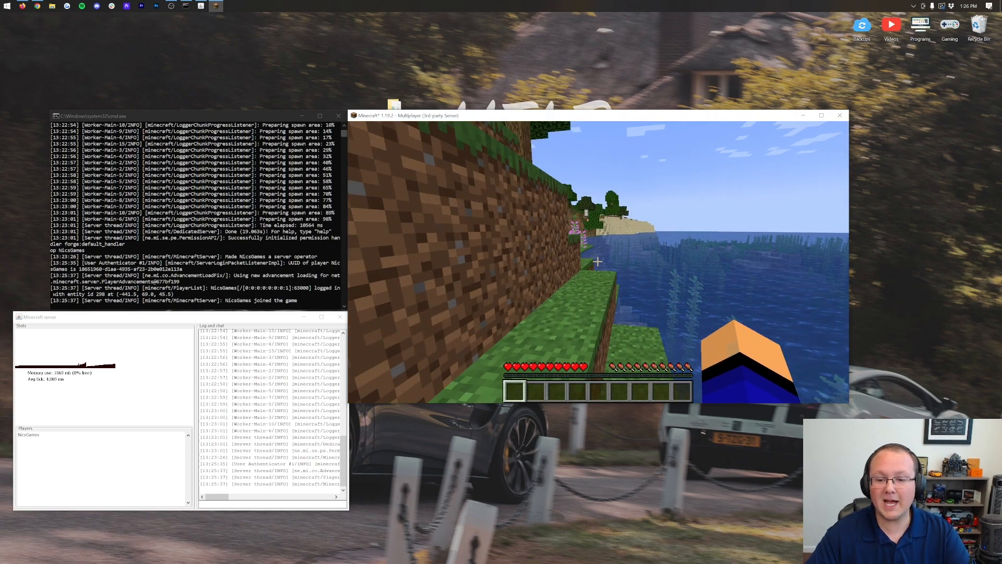
{"action": "mouse_move", "coordinate": [597, 261]}
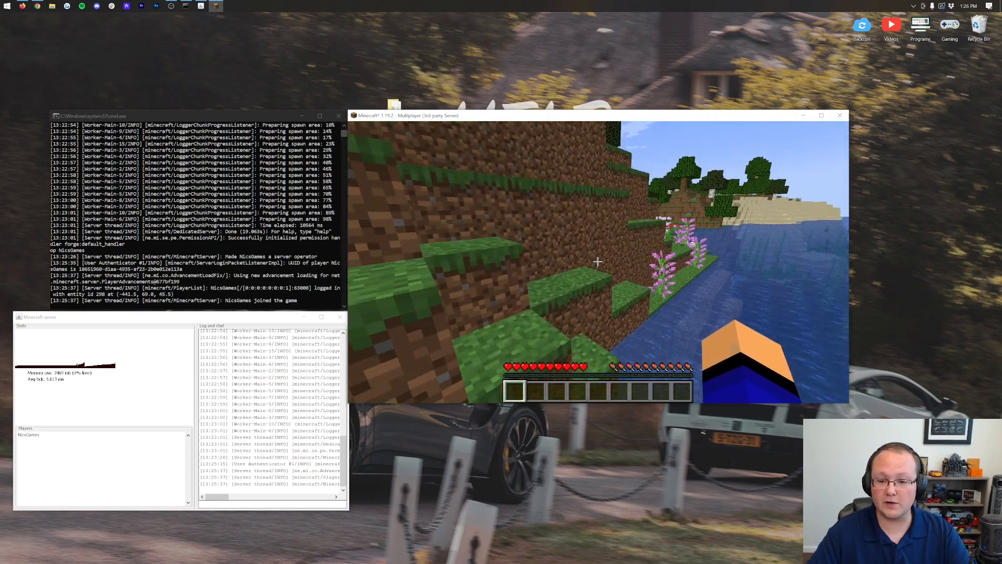